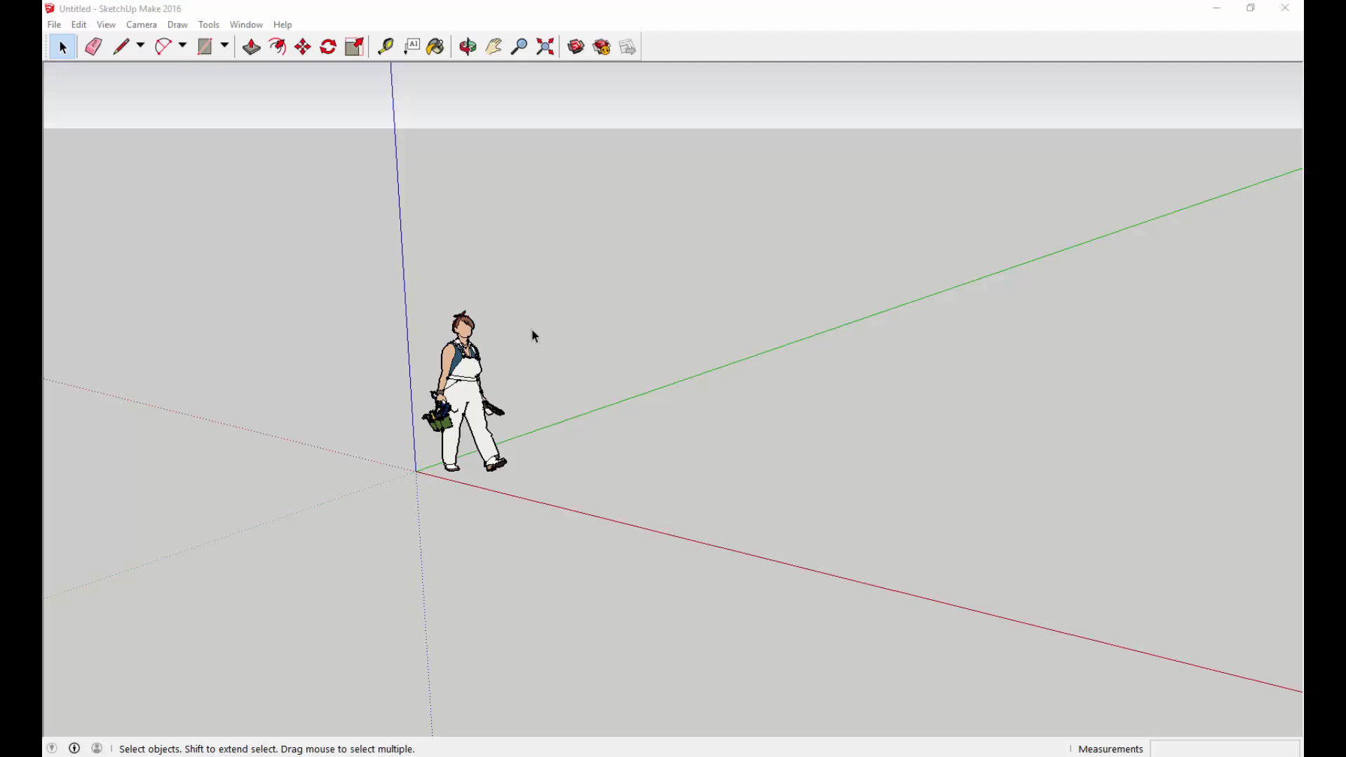
{"action": "mouse_move", "coordinate": [515, 349]}
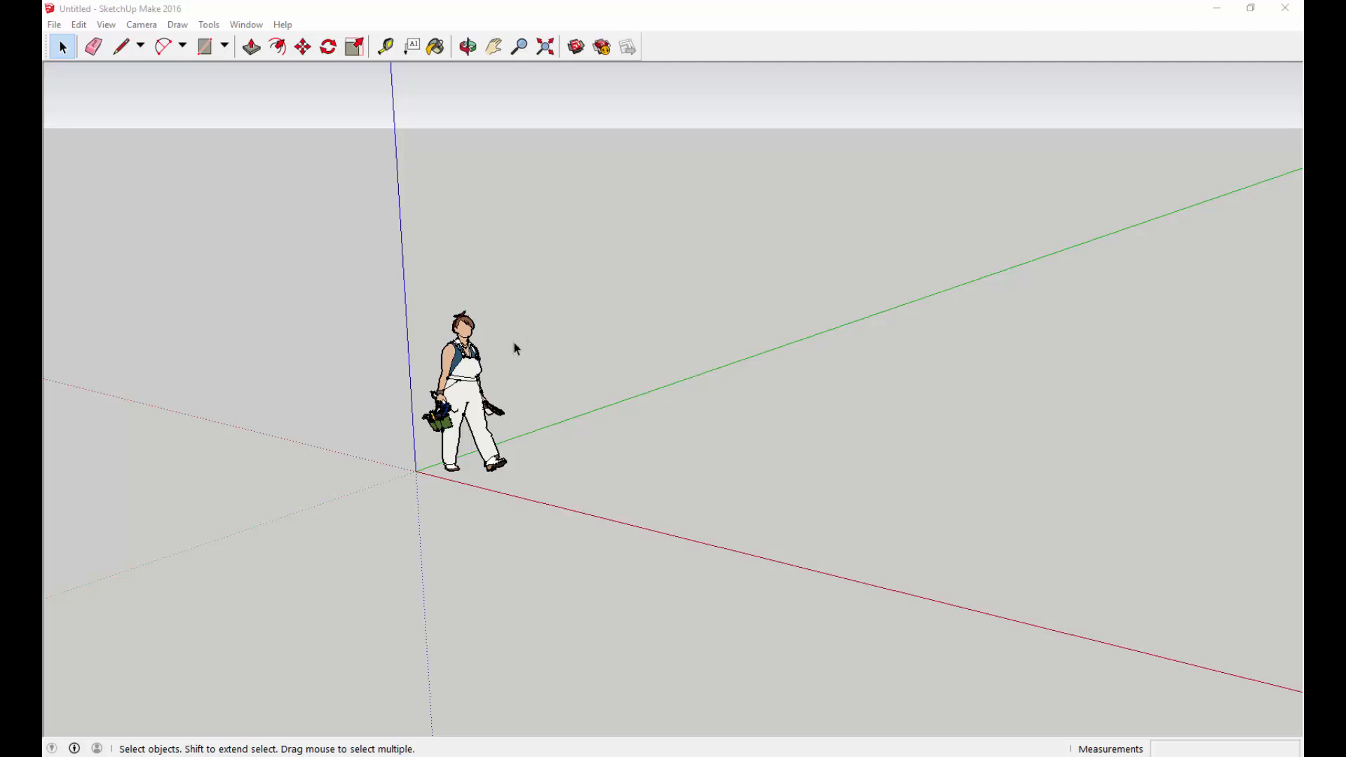
{"action": "mouse_move", "coordinate": [507, 355]}
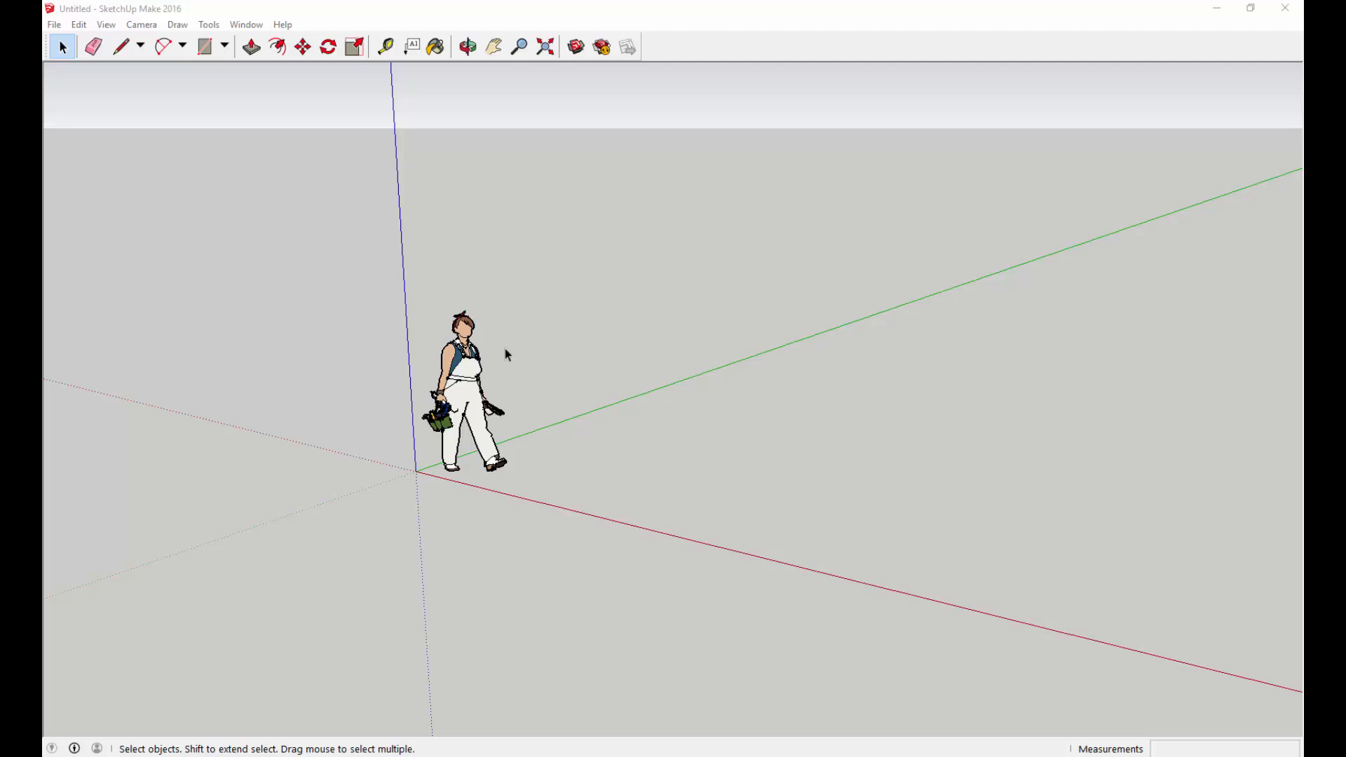
{"action": "mouse_move", "coordinate": [485, 358]}
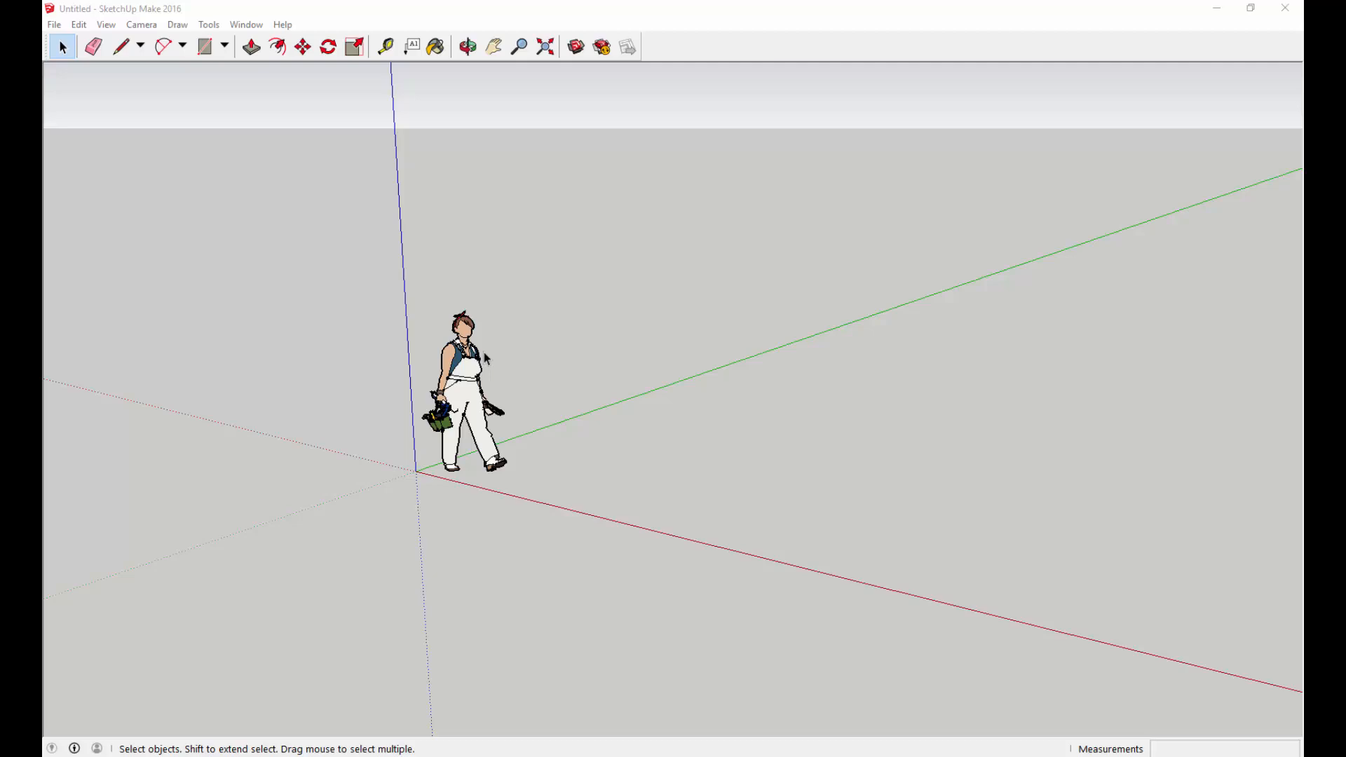
{"action": "mouse_move", "coordinate": [426, 360]}
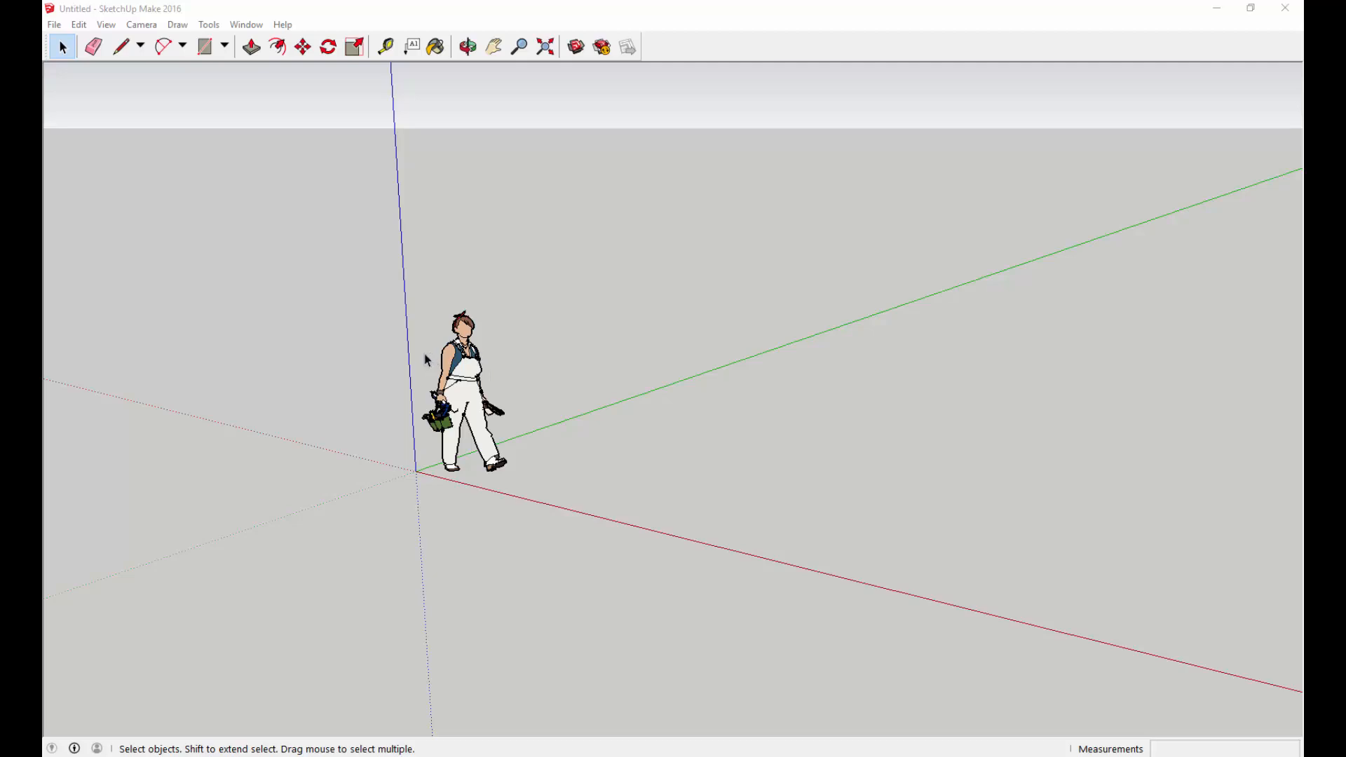
{"action": "mouse_move", "coordinate": [429, 309]}
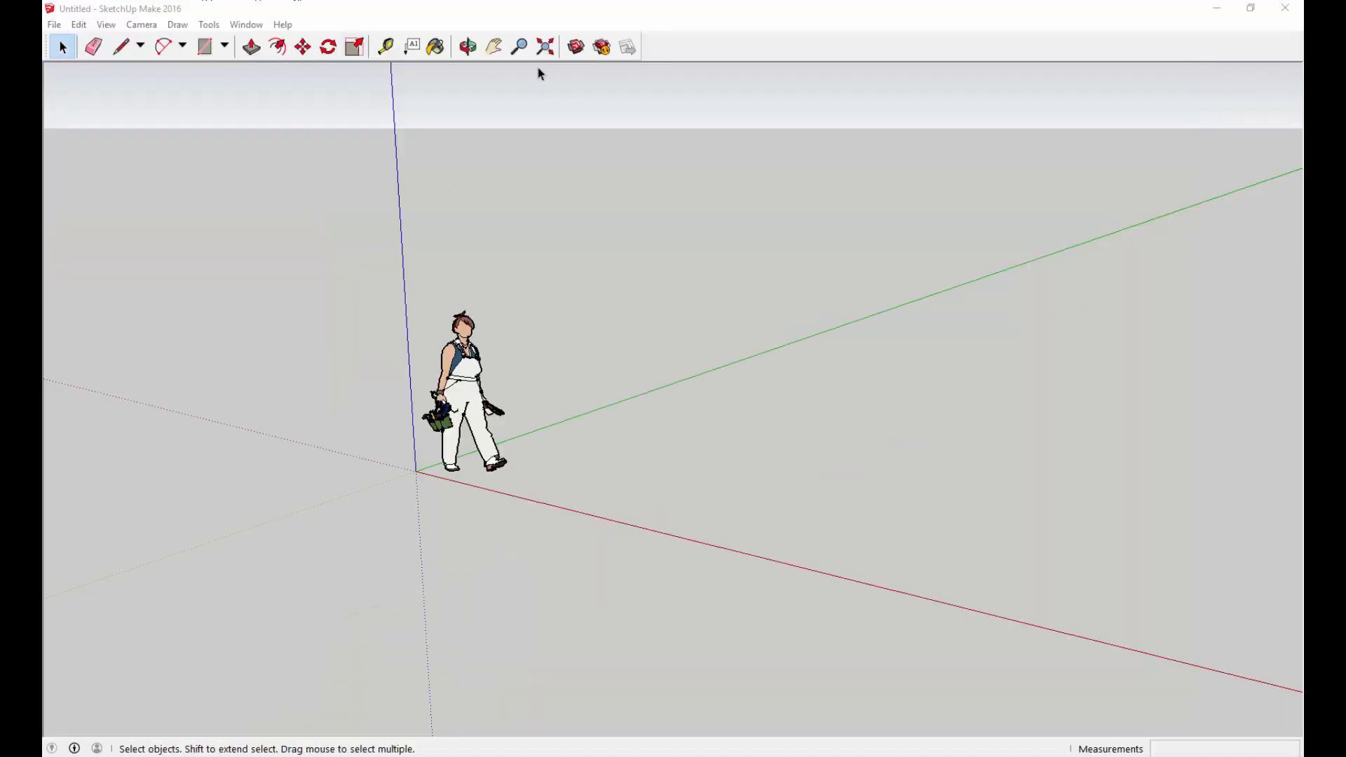
{"action": "mouse_move", "coordinate": [674, 56]}
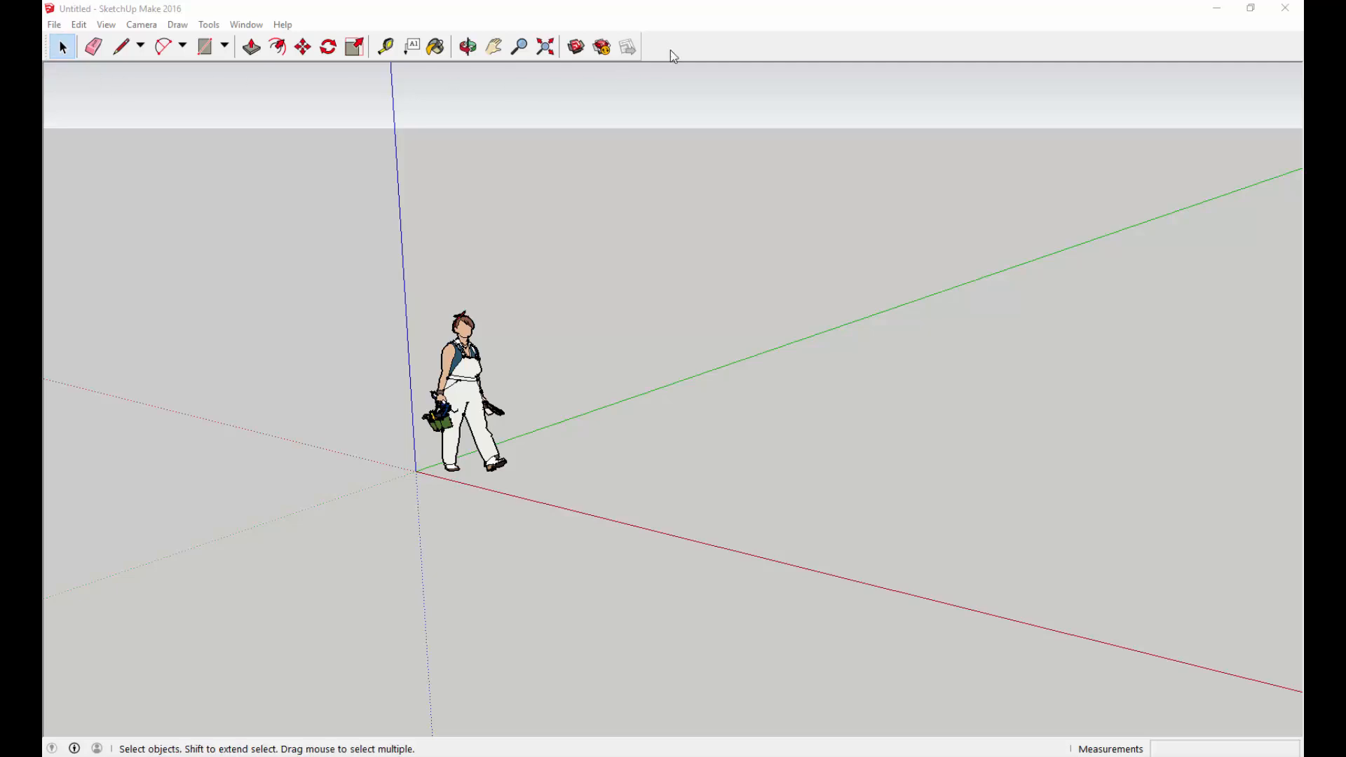
{"action": "mouse_move", "coordinate": [627, 47]}
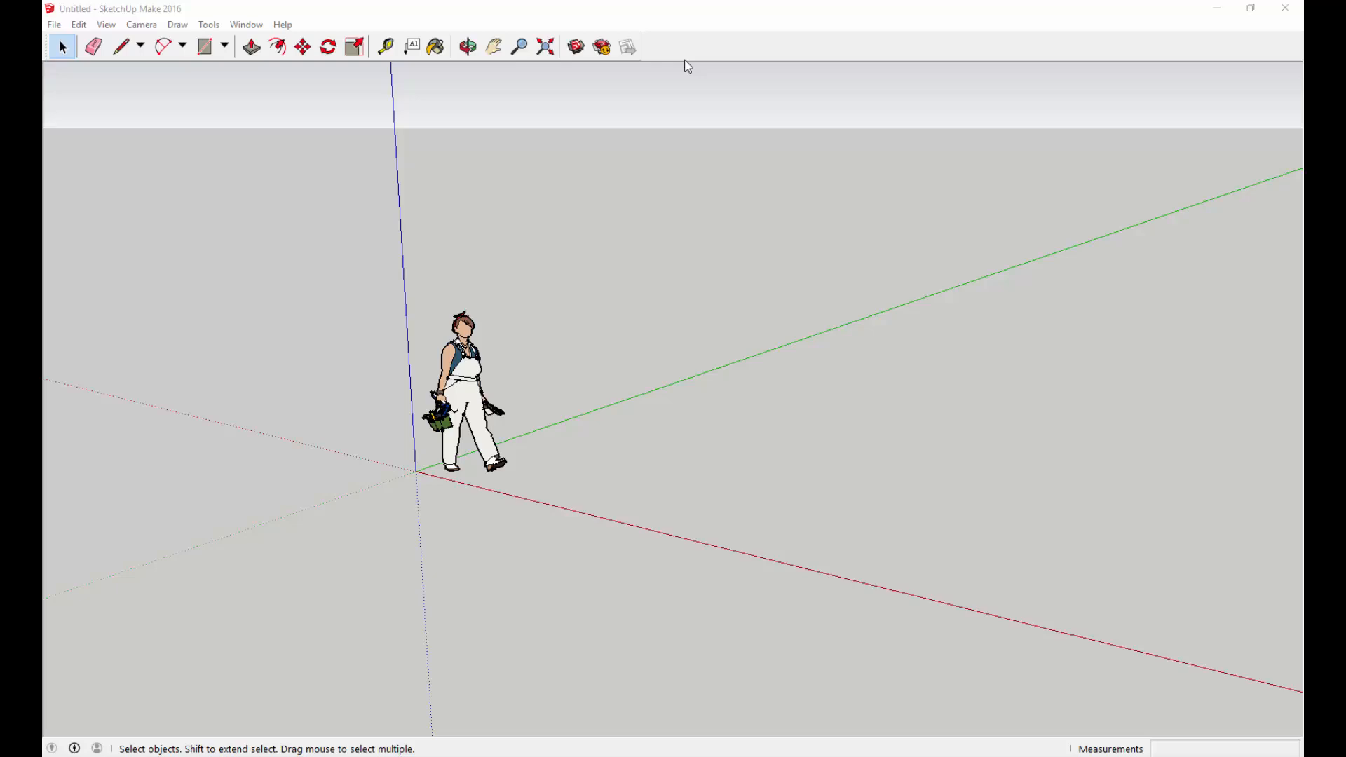
{"action": "mouse_move", "coordinate": [597, 130]}
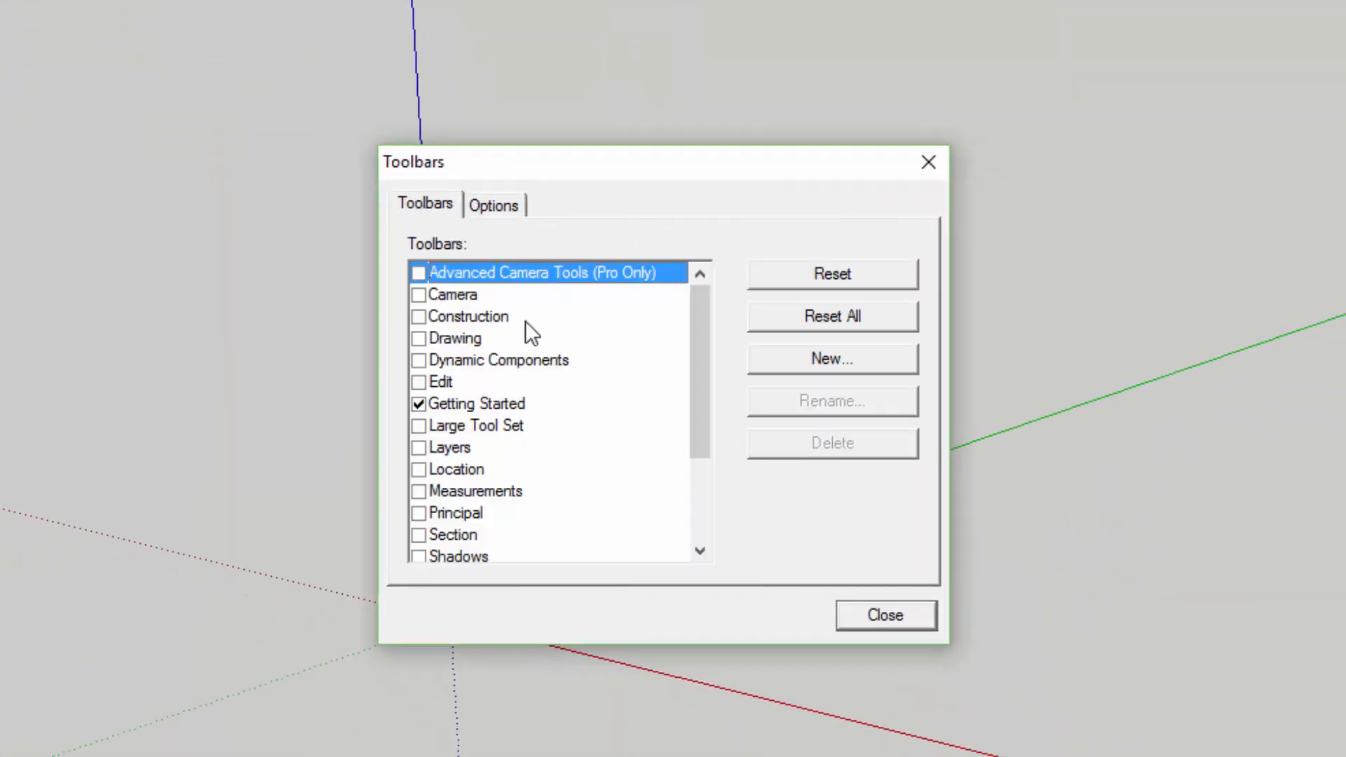
Enable the Large Tool Set toolbar, turn off Large Icons, and close the Toolbars dialog.
{"action": "scroll", "scroll_direction": "down", "scroll_amount": 3}
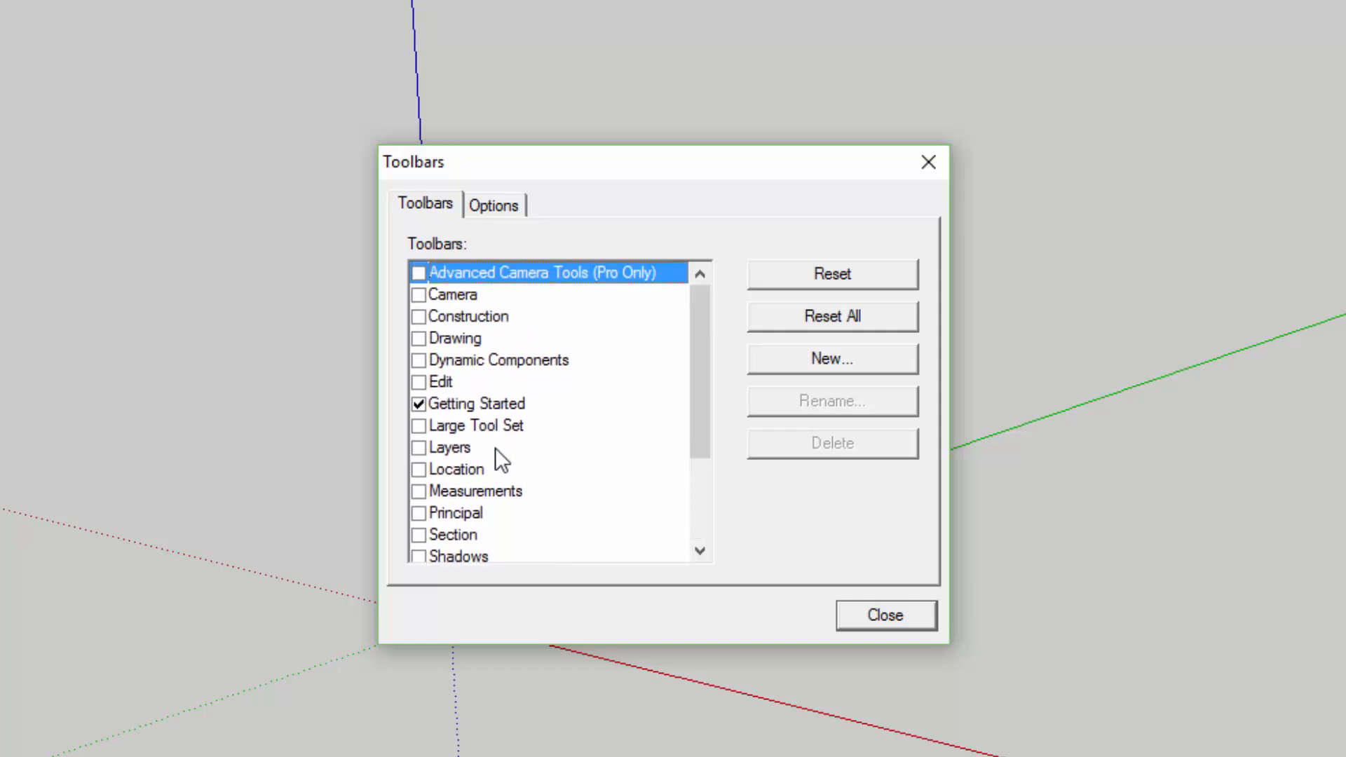
{"action": "scroll", "scroll_direction": "down", "scroll_amount": 3}
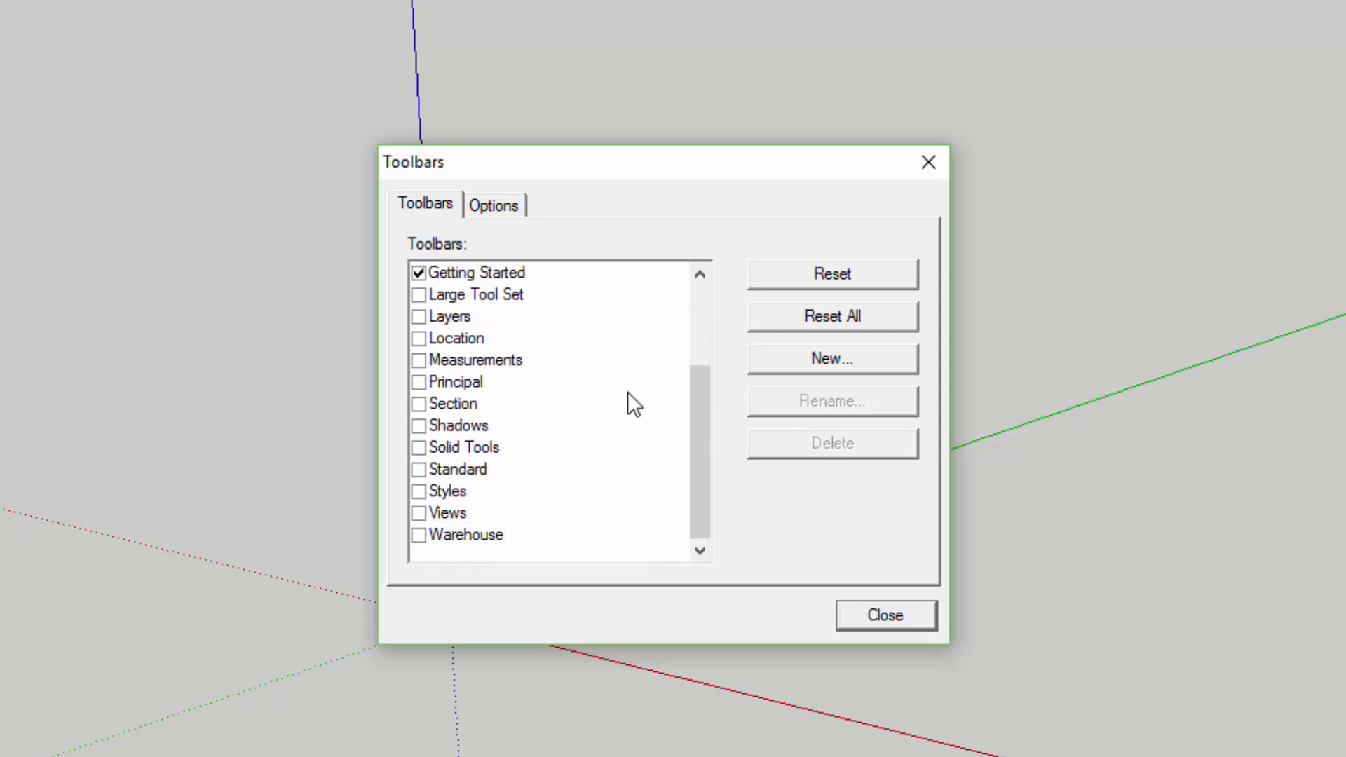
{"action": "scroll", "scroll_direction": "up", "scroll_amount": 3}
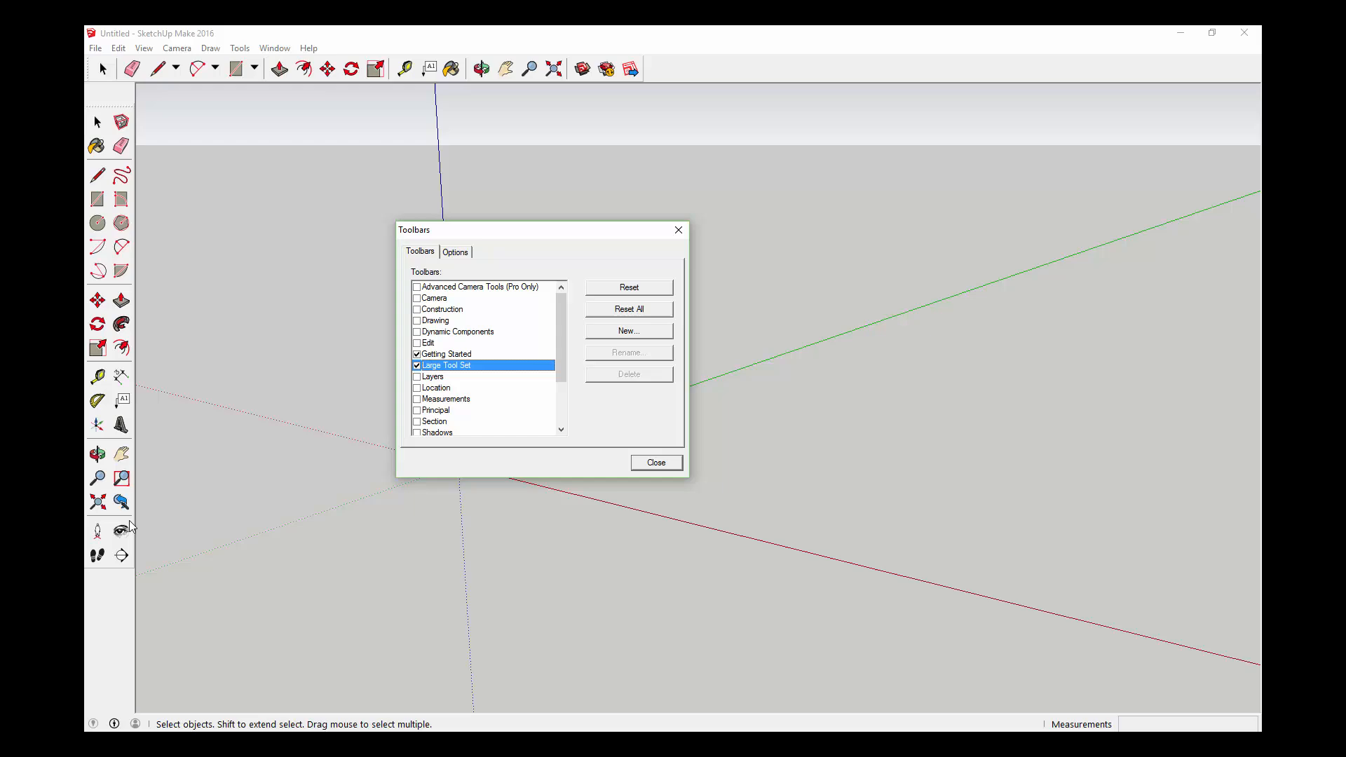
{"action": "left_click", "coordinate": [455, 252]}
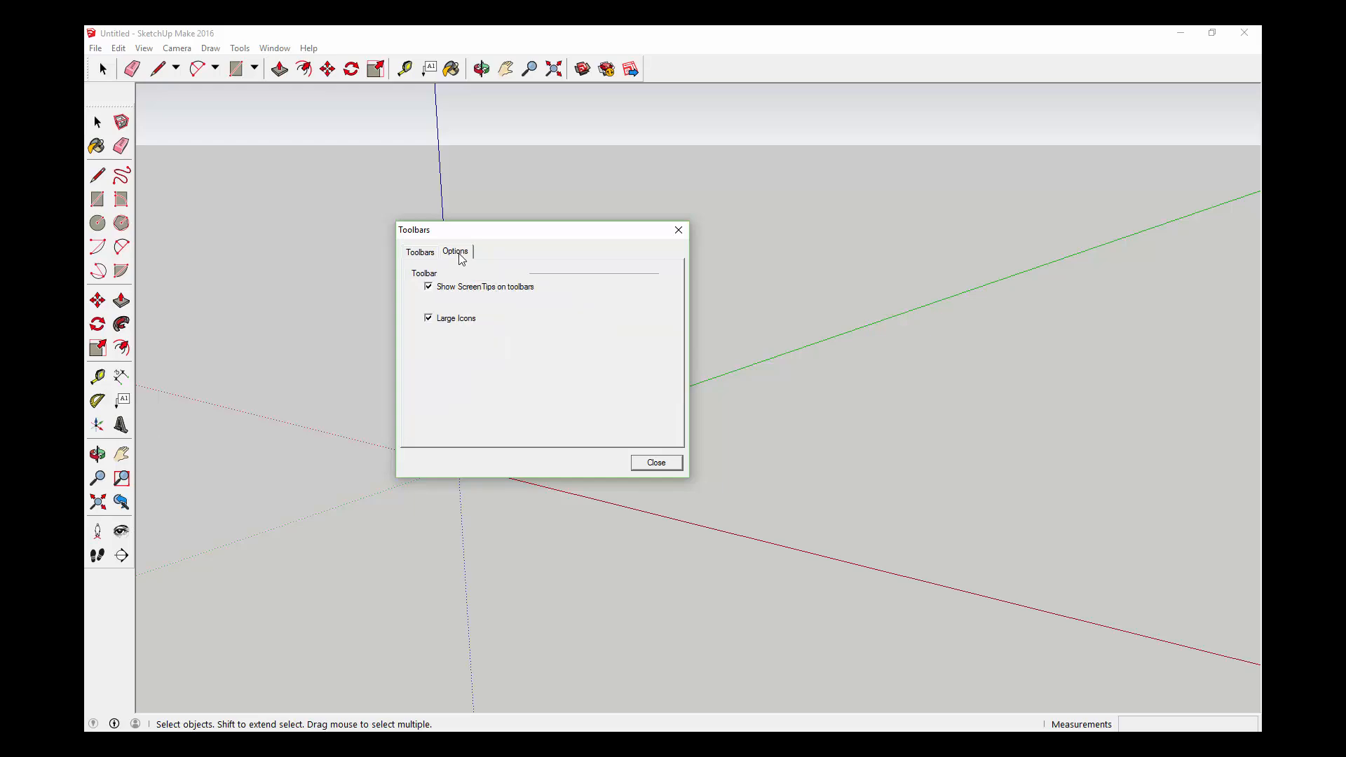
{"action": "left_click", "coordinate": [428, 318]}
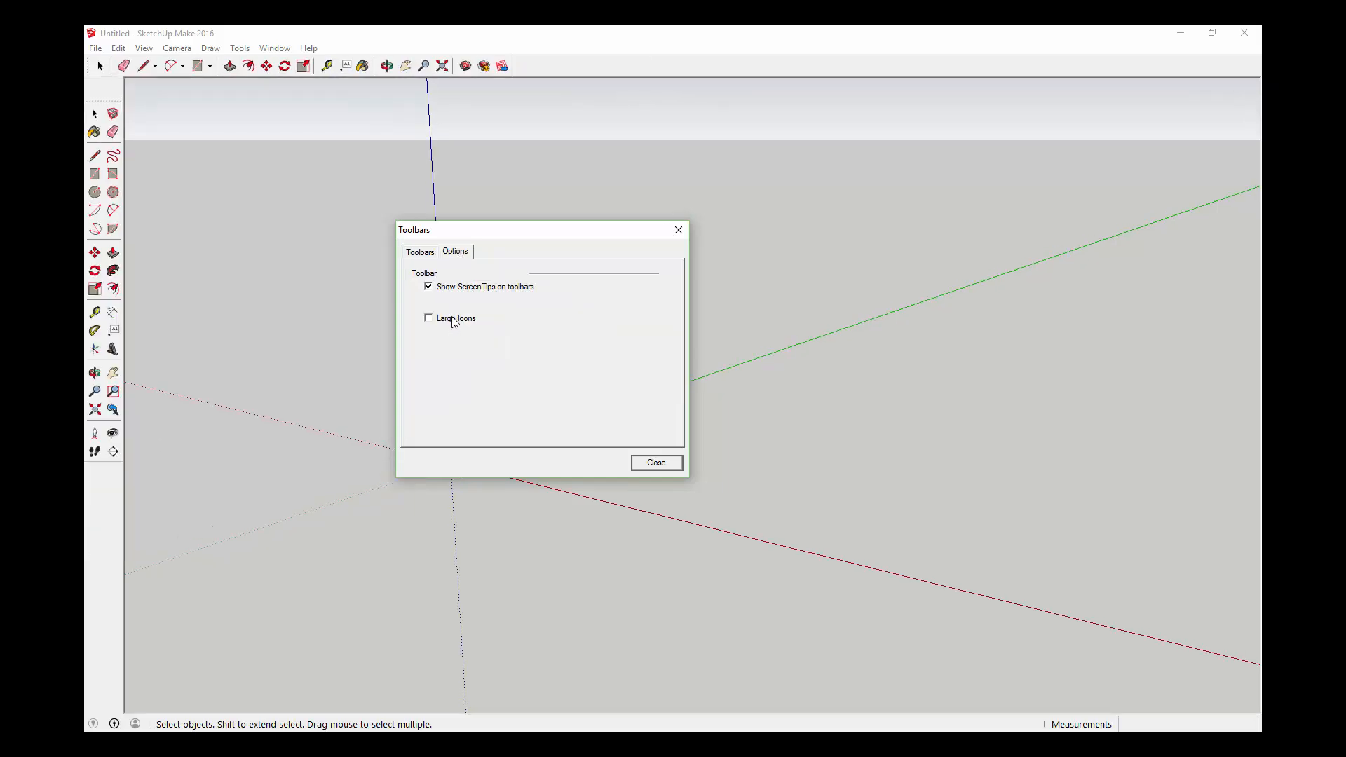
{"action": "mouse_move", "coordinate": [655, 463]}
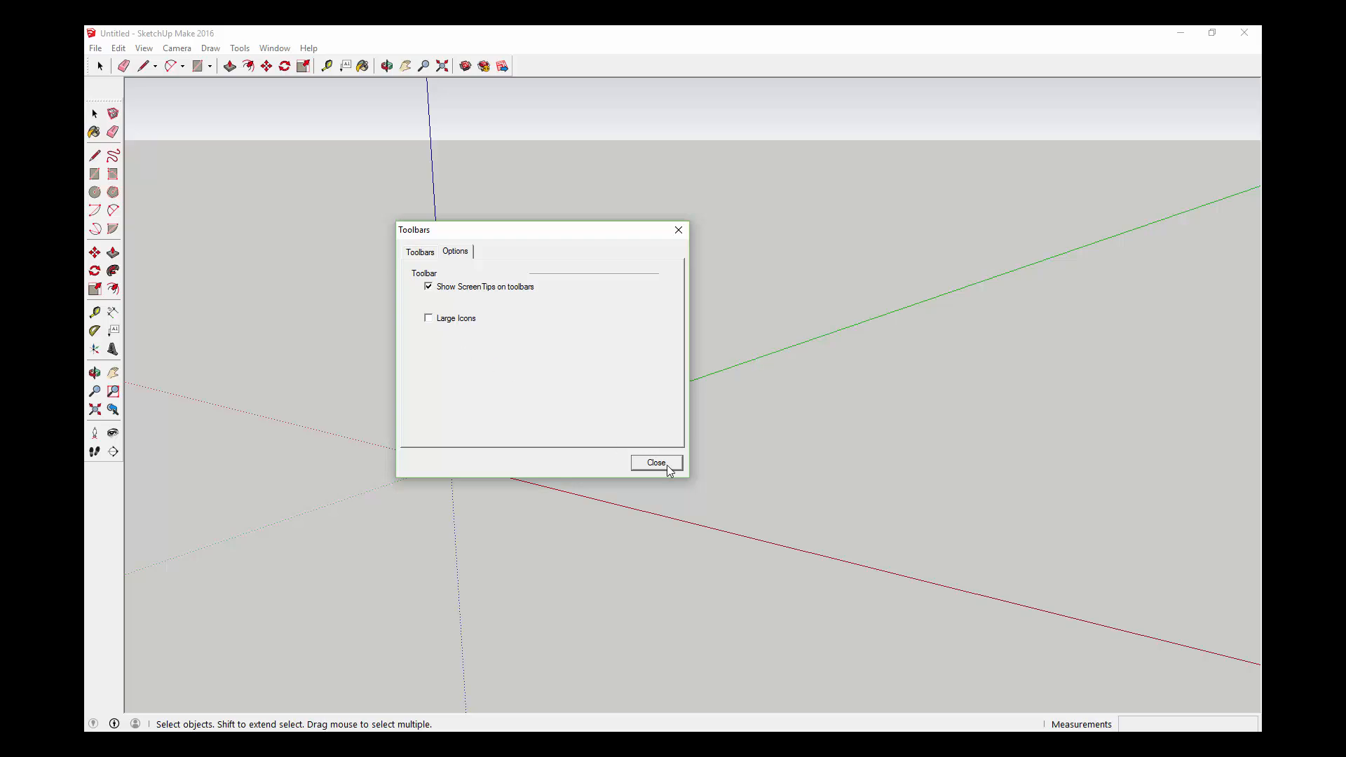
{"action": "left_click", "coordinate": [655, 462]}
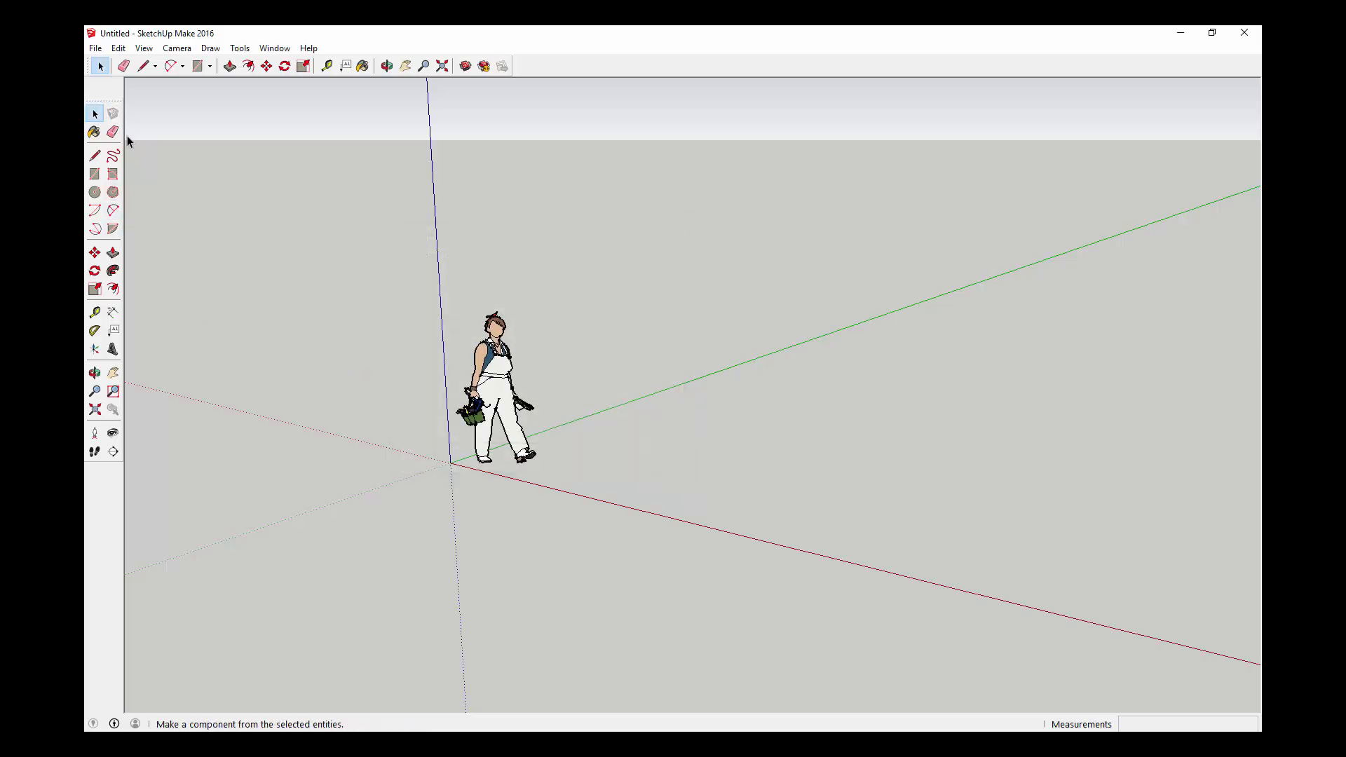
Reopen the Toolbars dialog from the View menu and return to the toolbar list.
{"action": "left_click", "coordinate": [95, 173]}
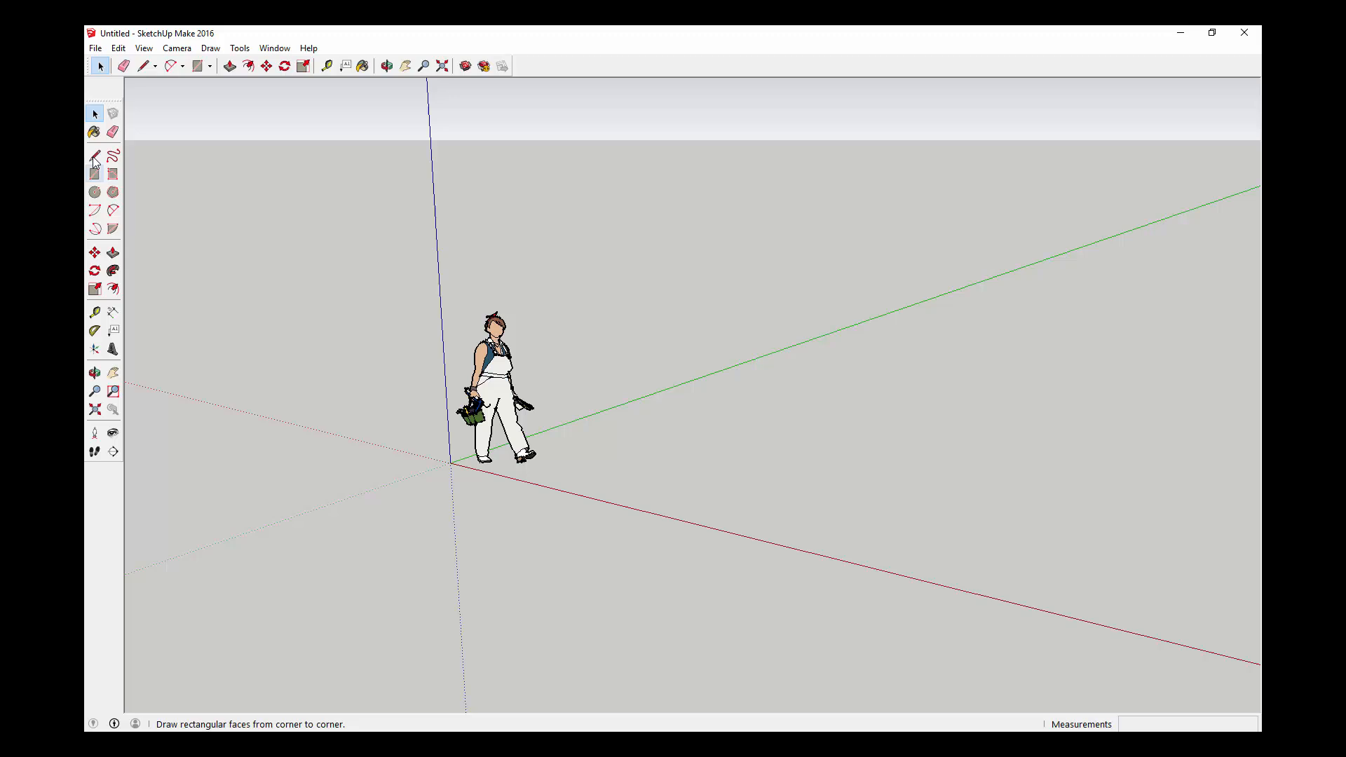
{"action": "left_click", "coordinate": [143, 47]}
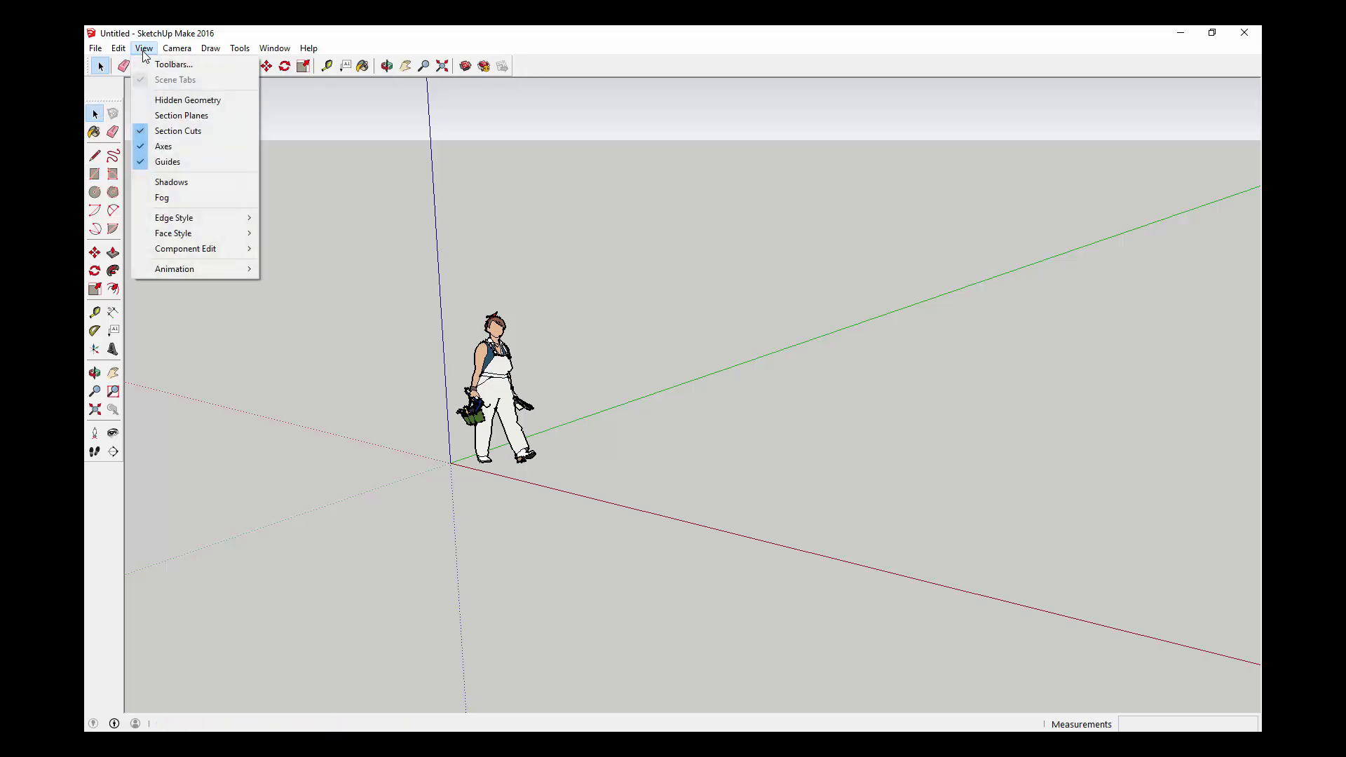
{"action": "left_click", "coordinate": [173, 65]}
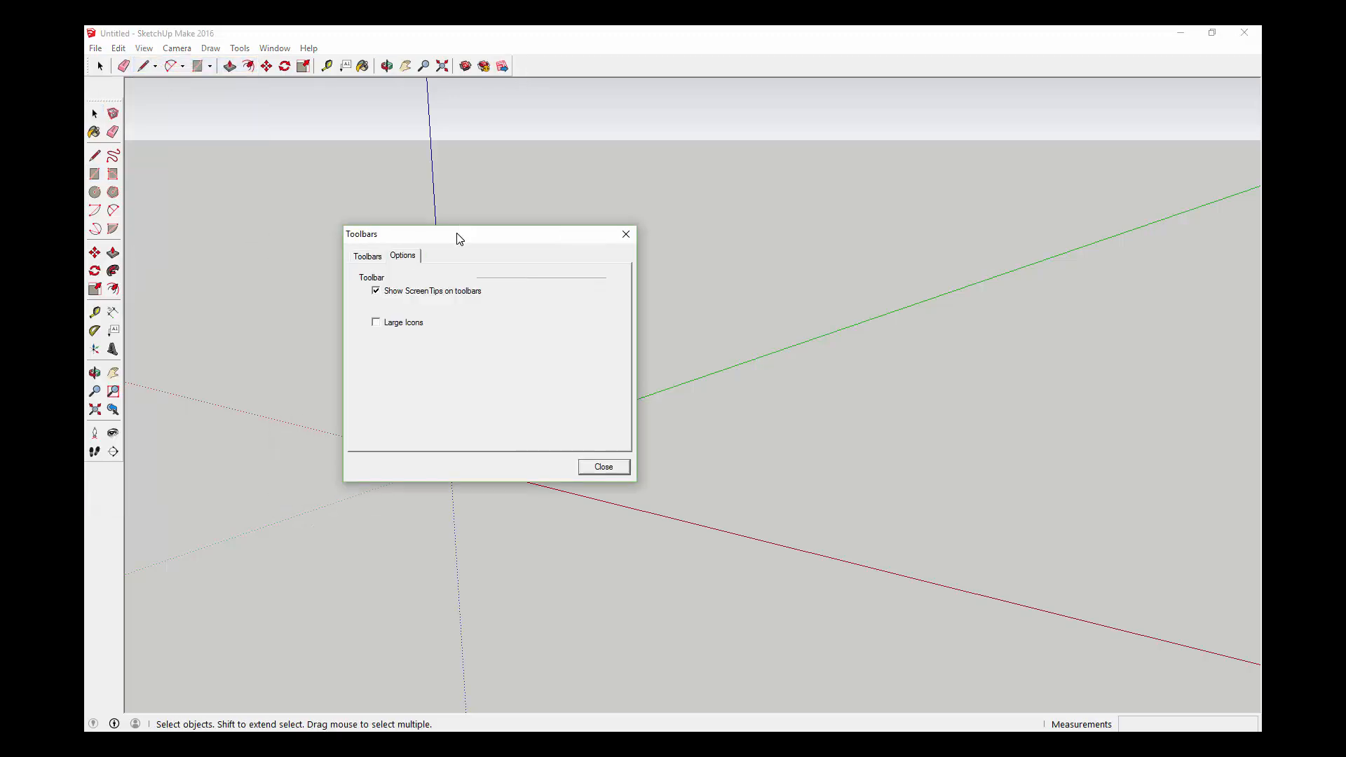
{"action": "left_click", "coordinate": [367, 256]}
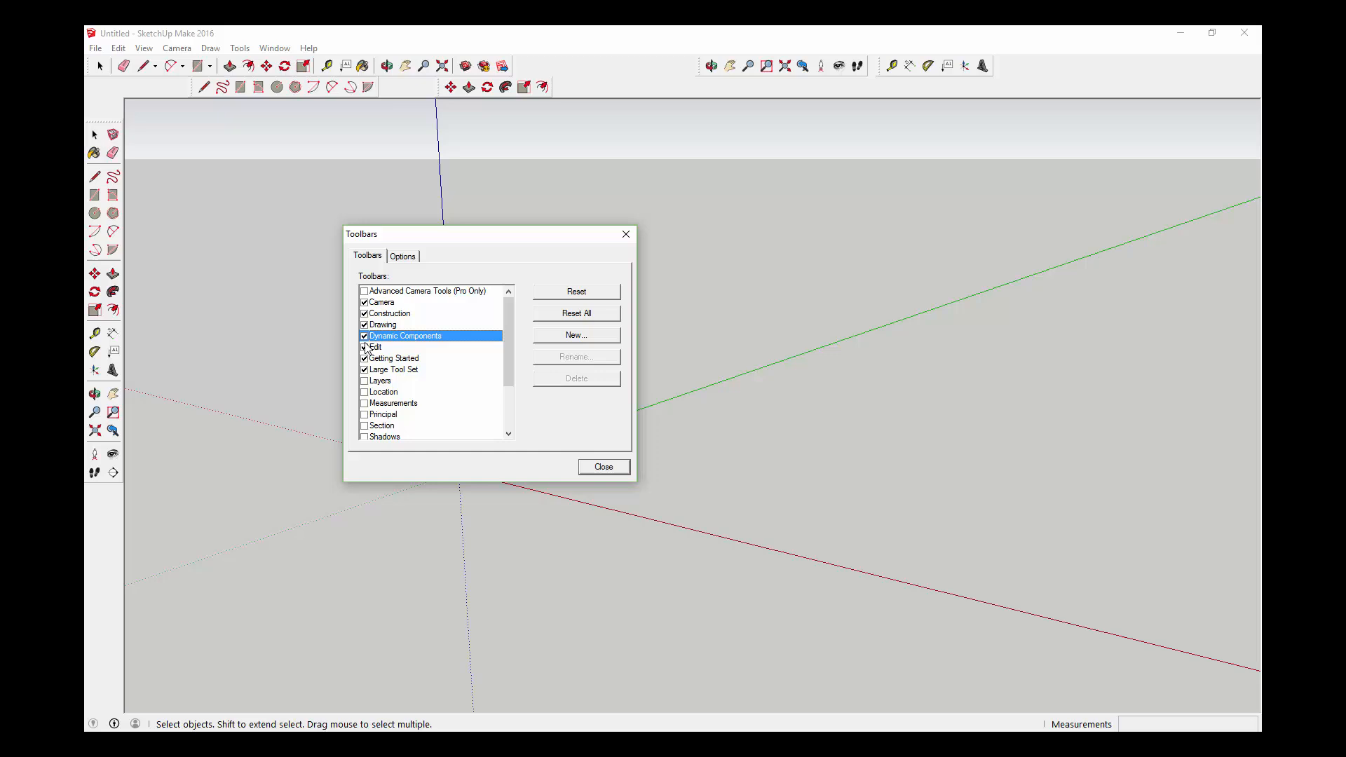
Uncheck Camera, Construction, Drawing, Edit and the other unwanted toolbars, then close the dialog.
{"action": "left_click", "coordinate": [364, 414]}
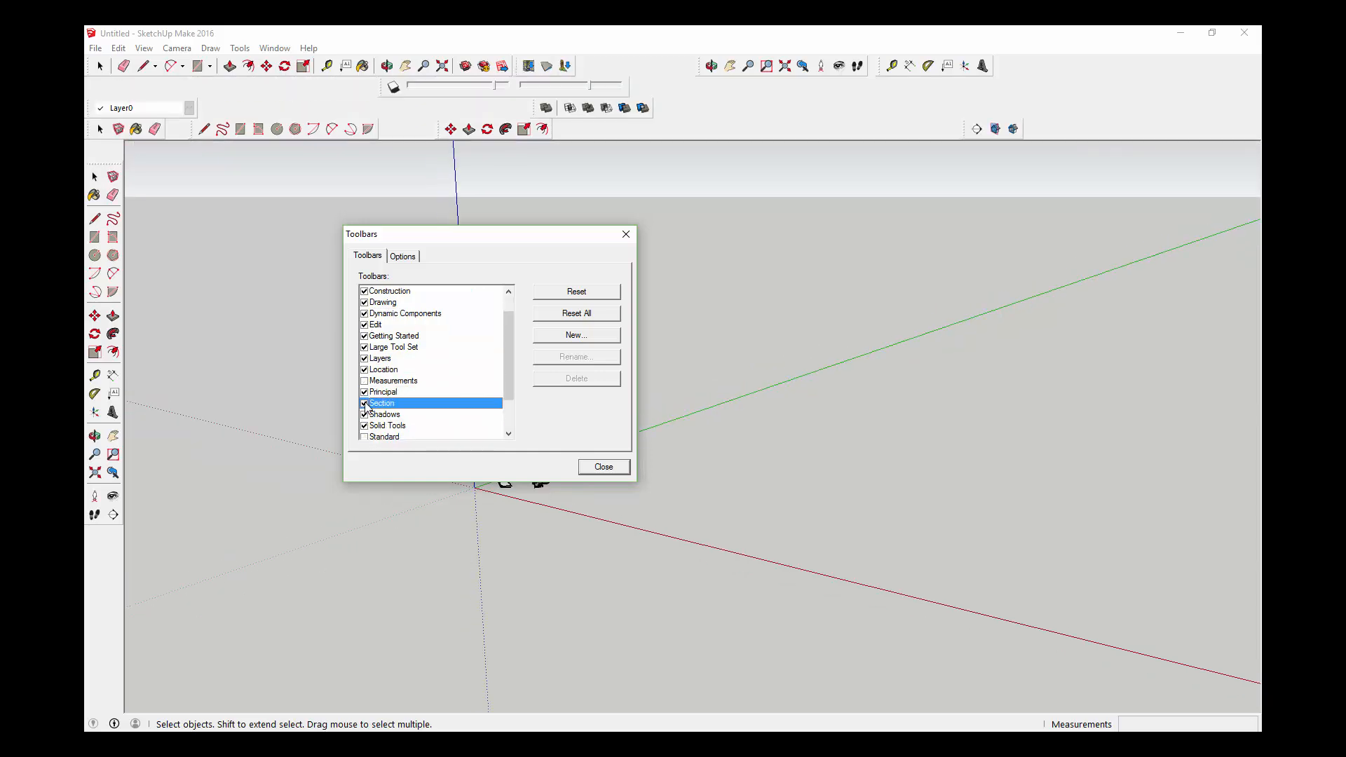
{"action": "left_click", "coordinate": [364, 380]}
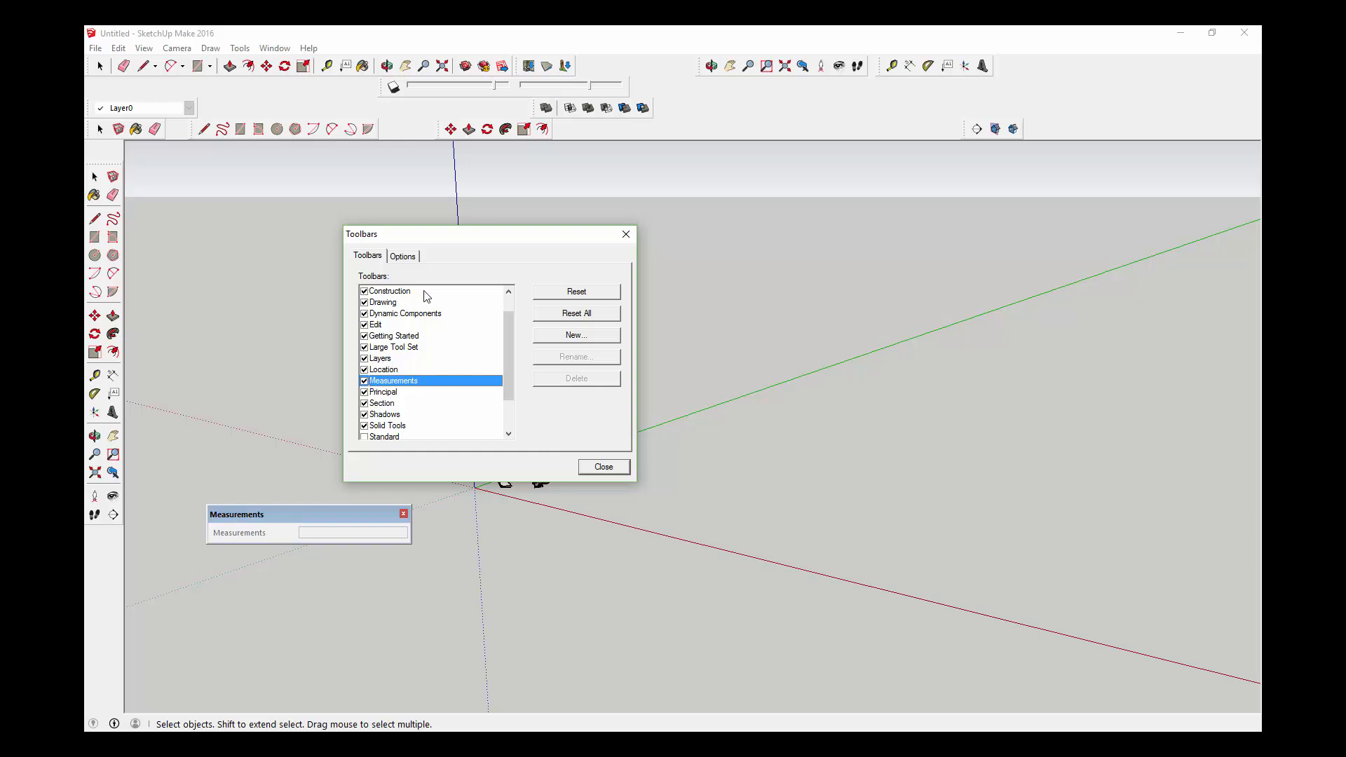
{"action": "scroll", "scroll_direction": "up", "scroll_amount": 3}
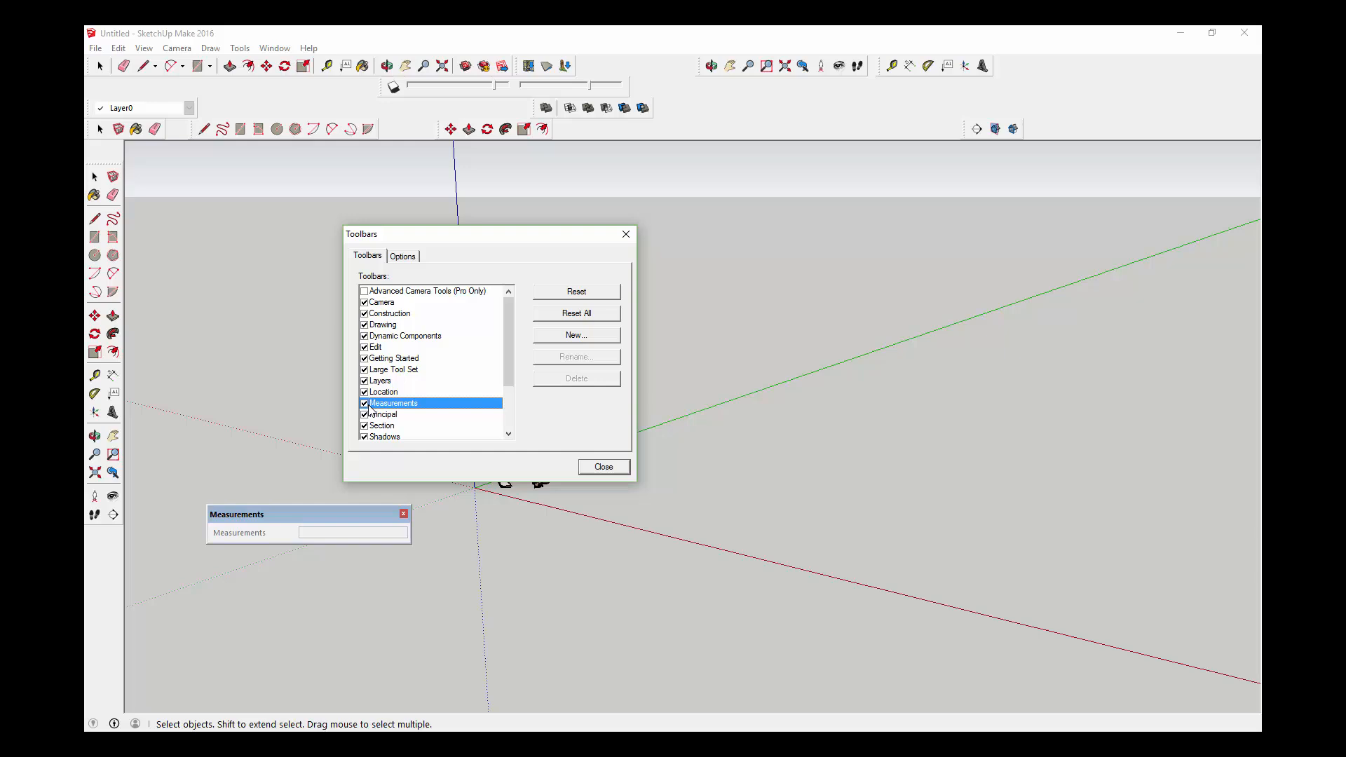
{"action": "left_click", "coordinate": [364, 302]}
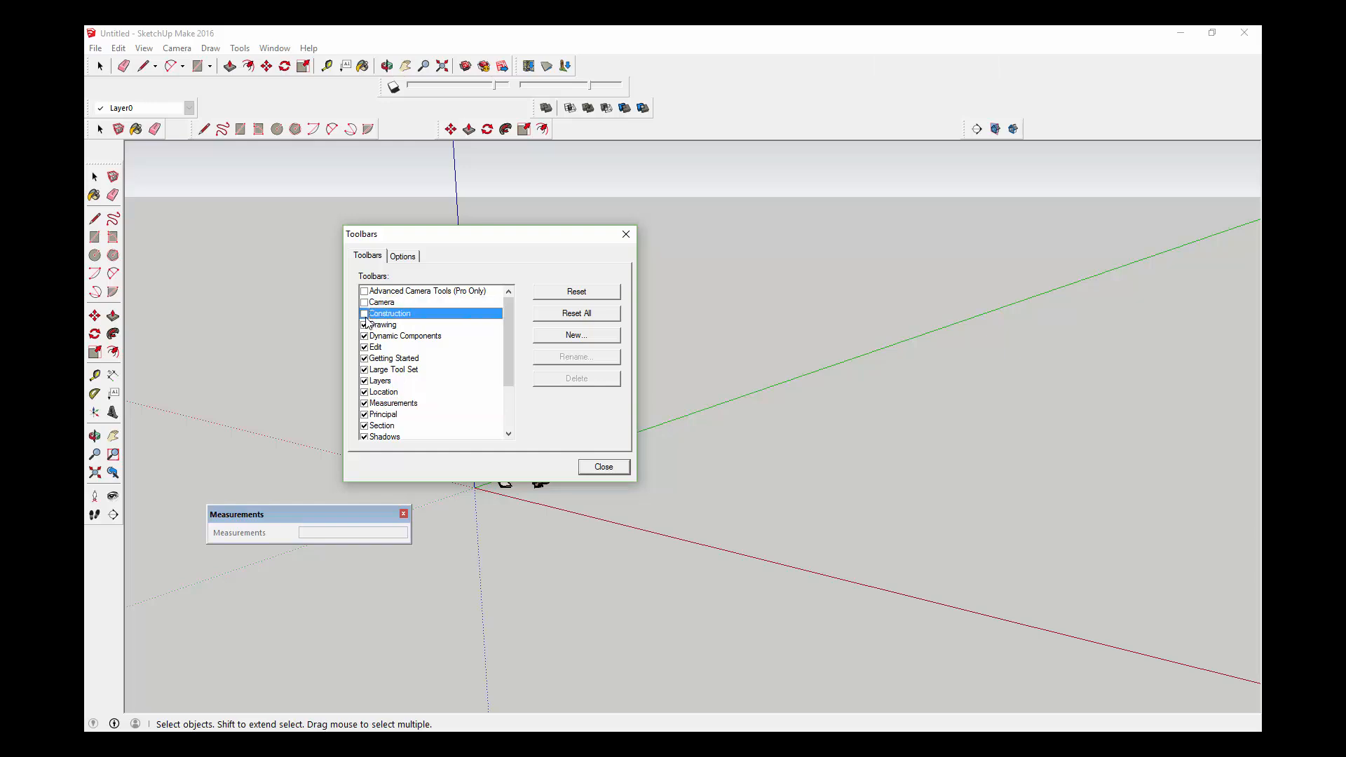
{"action": "left_click", "coordinate": [375, 346]}
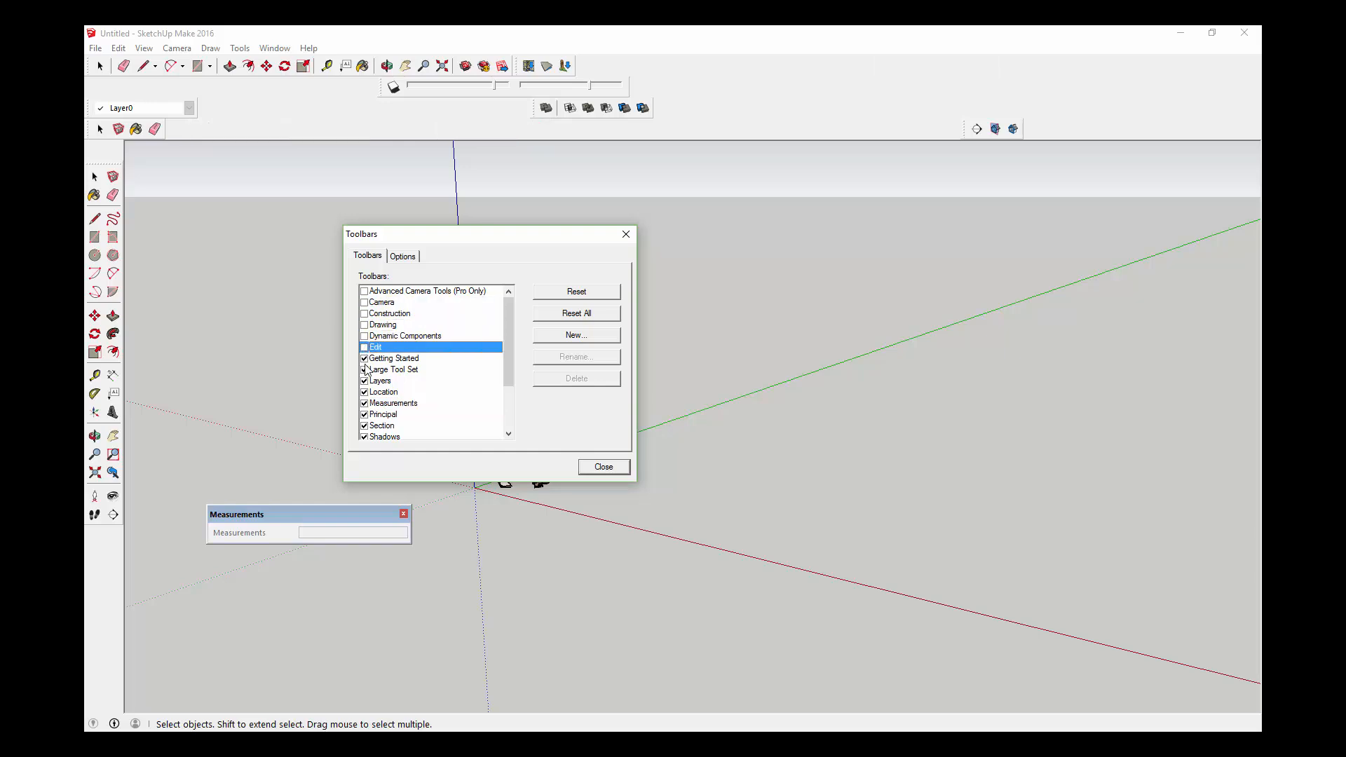
{"action": "left_click", "coordinate": [364, 402]}
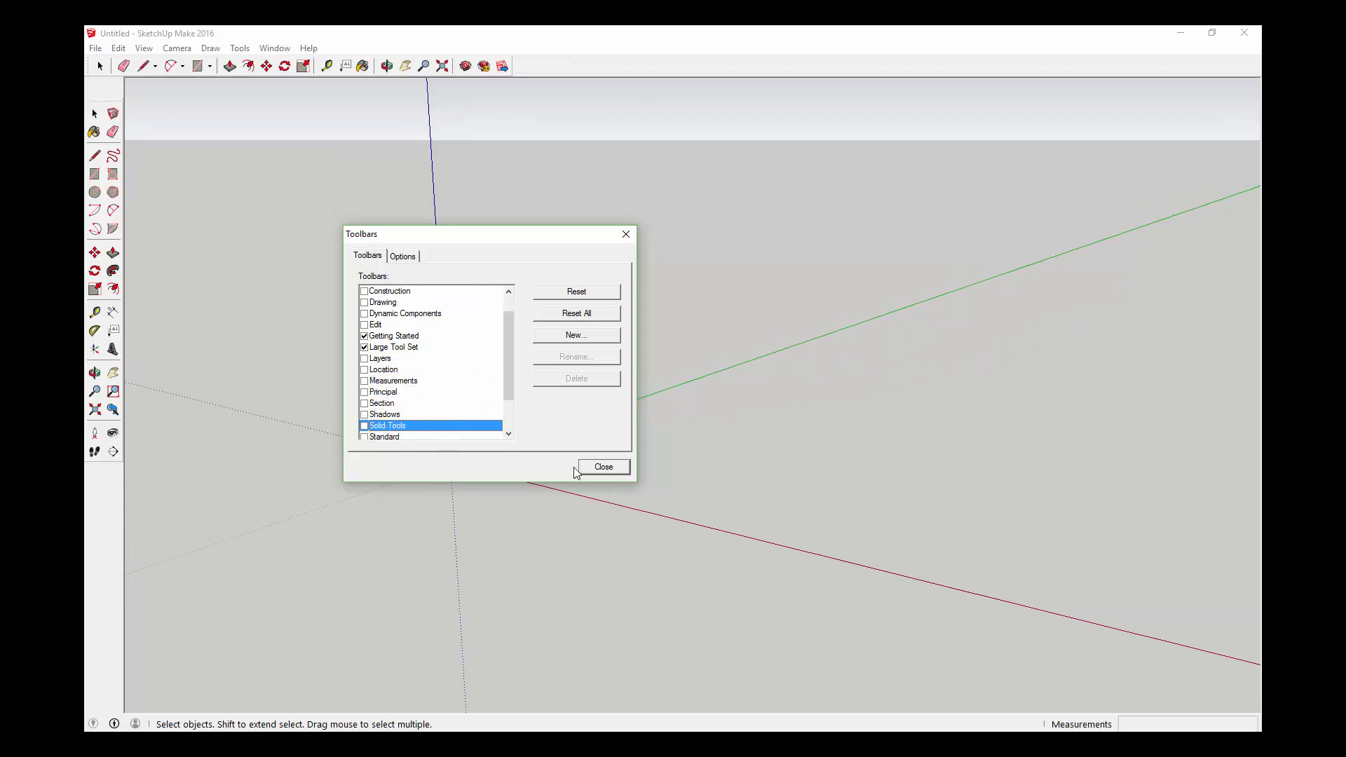
{"action": "left_click", "coordinate": [603, 466]}
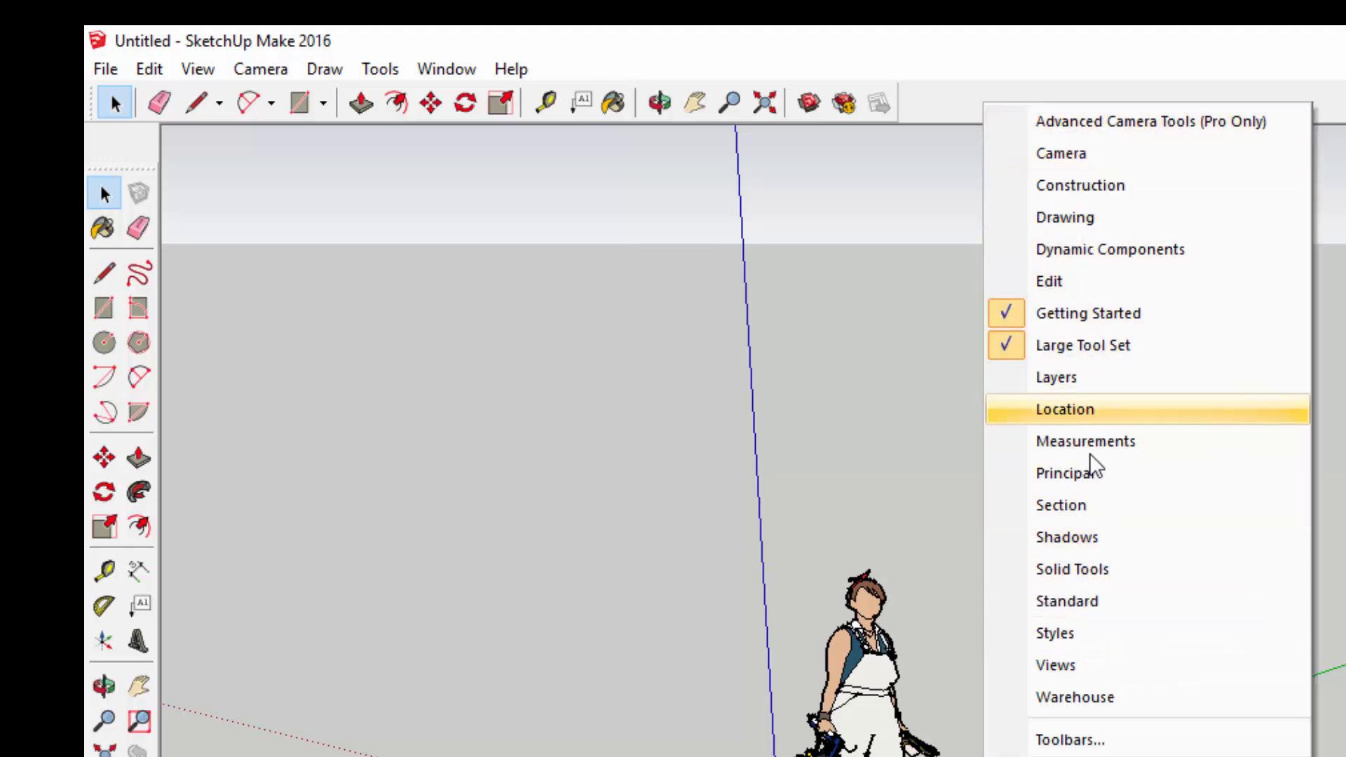
{"action": "left_click", "coordinate": [1054, 377]}
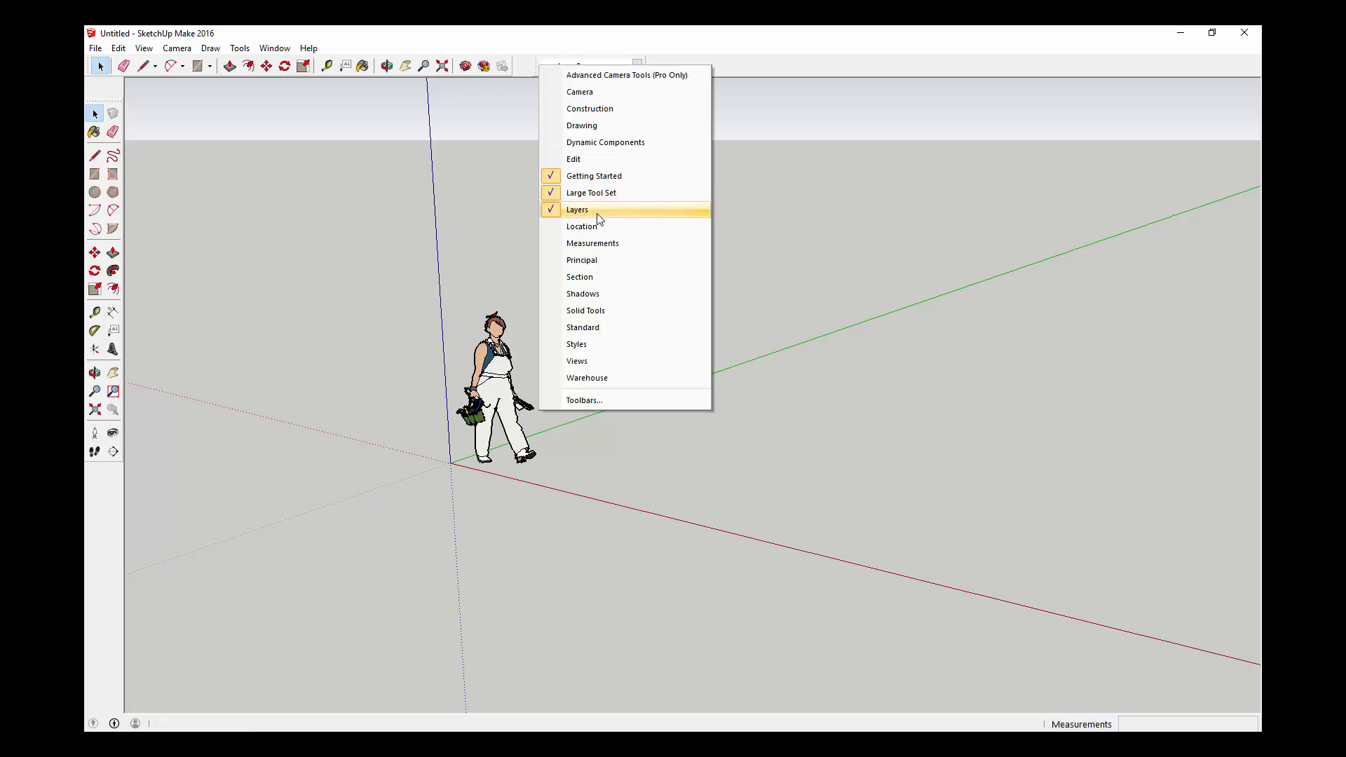
{"action": "left_click", "coordinate": [577, 210]}
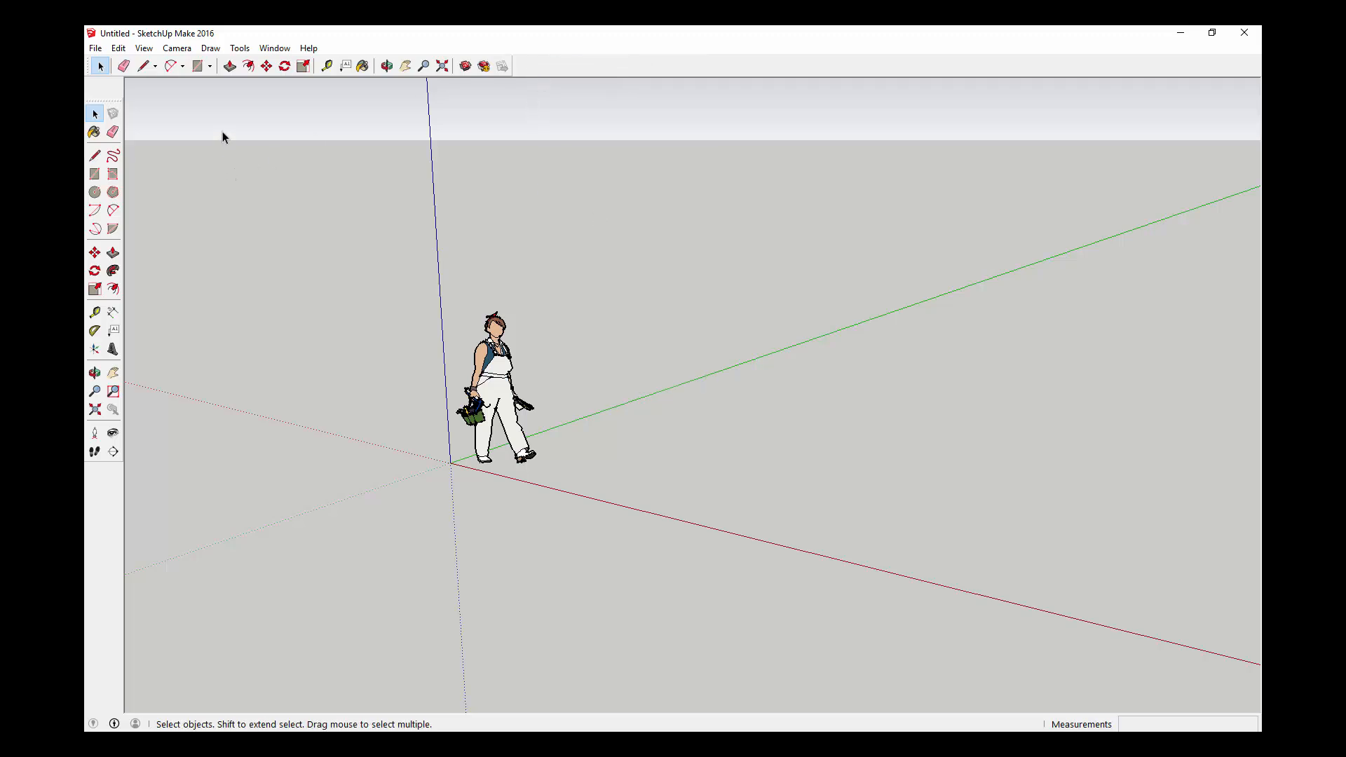
{"action": "mouse_move", "coordinate": [547, 72]}
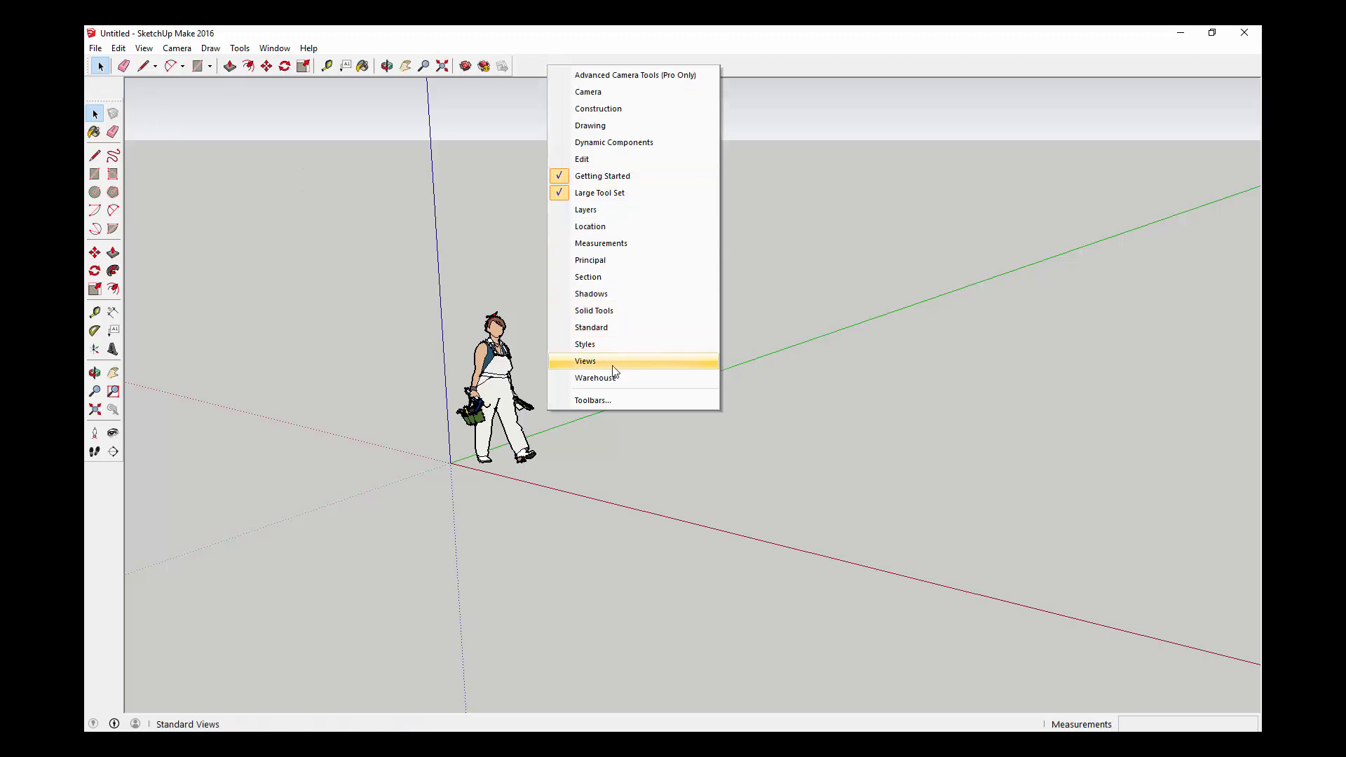
{"action": "left_click", "coordinate": [585, 360]}
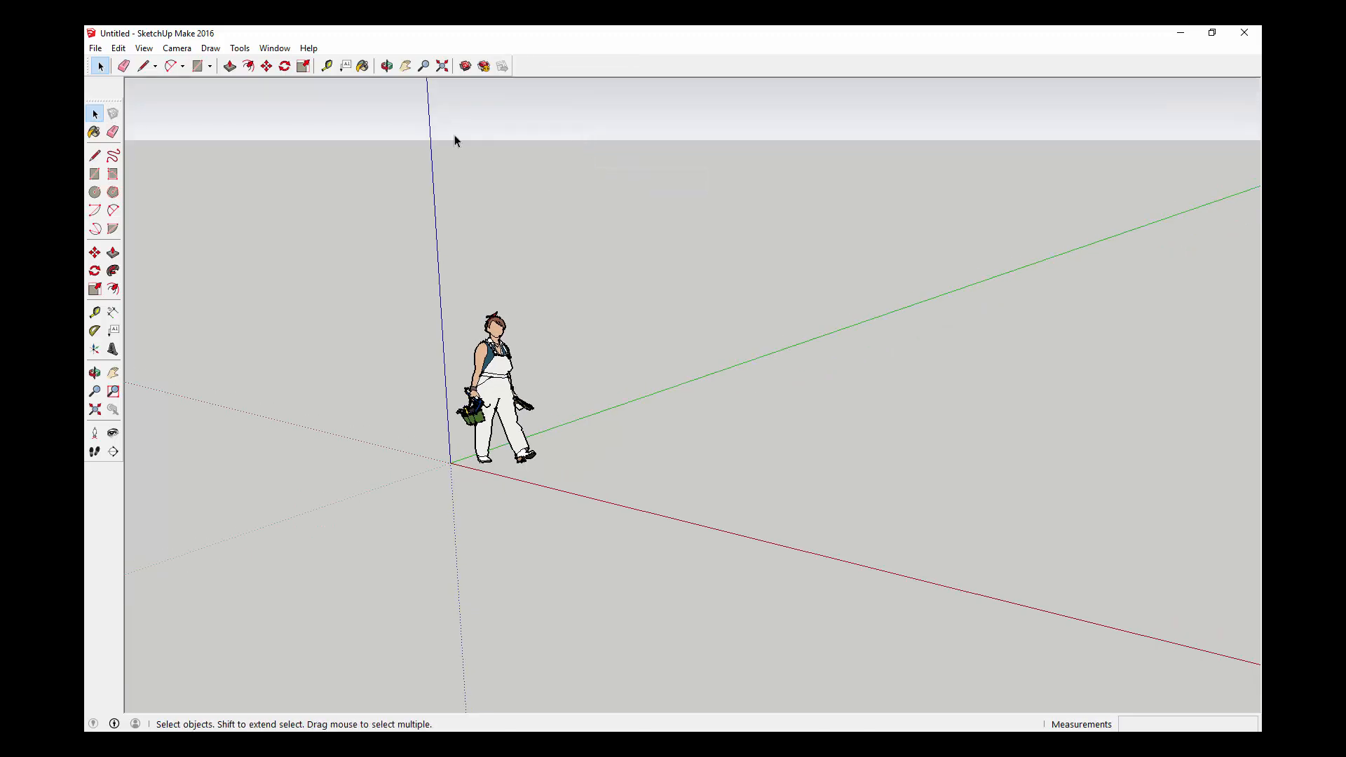
{"action": "mouse_move", "coordinate": [545, 71]}
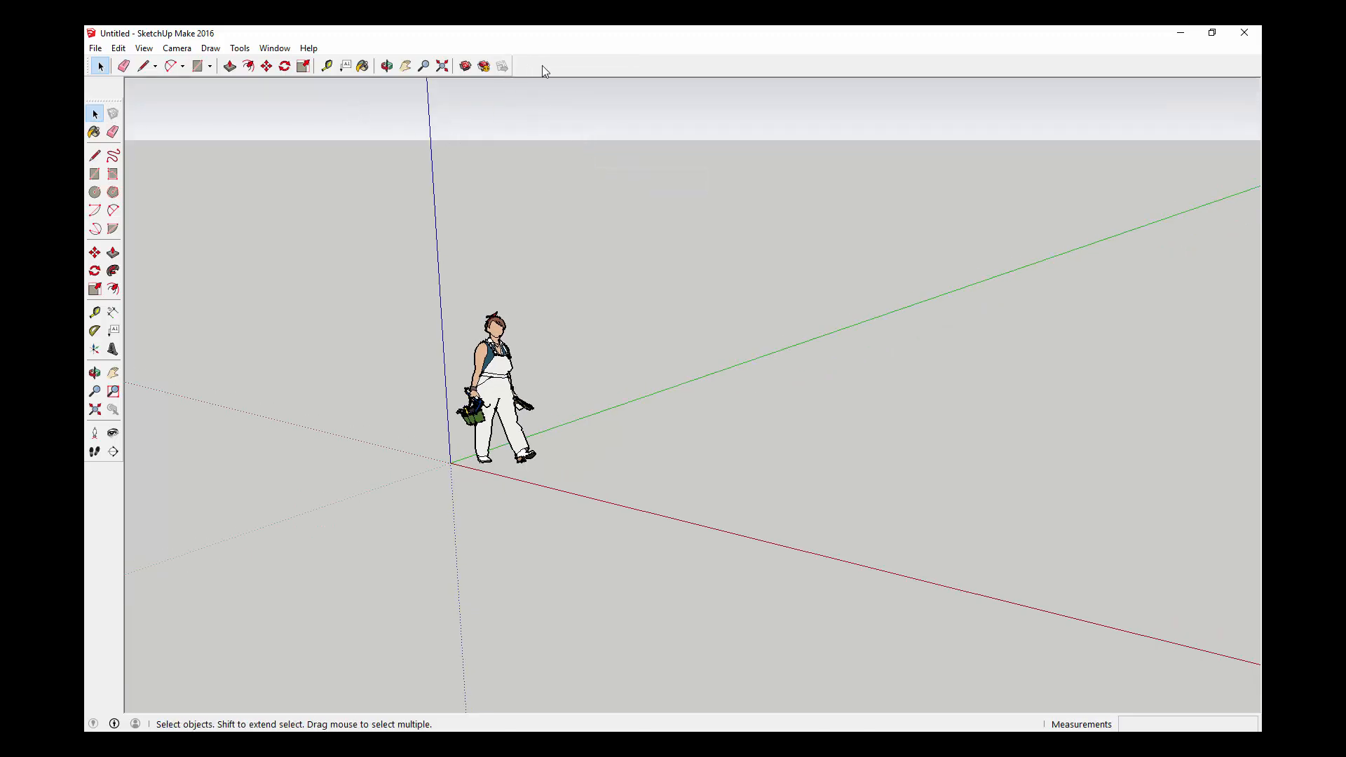
{"action": "right_click", "coordinate": [532, 66]}
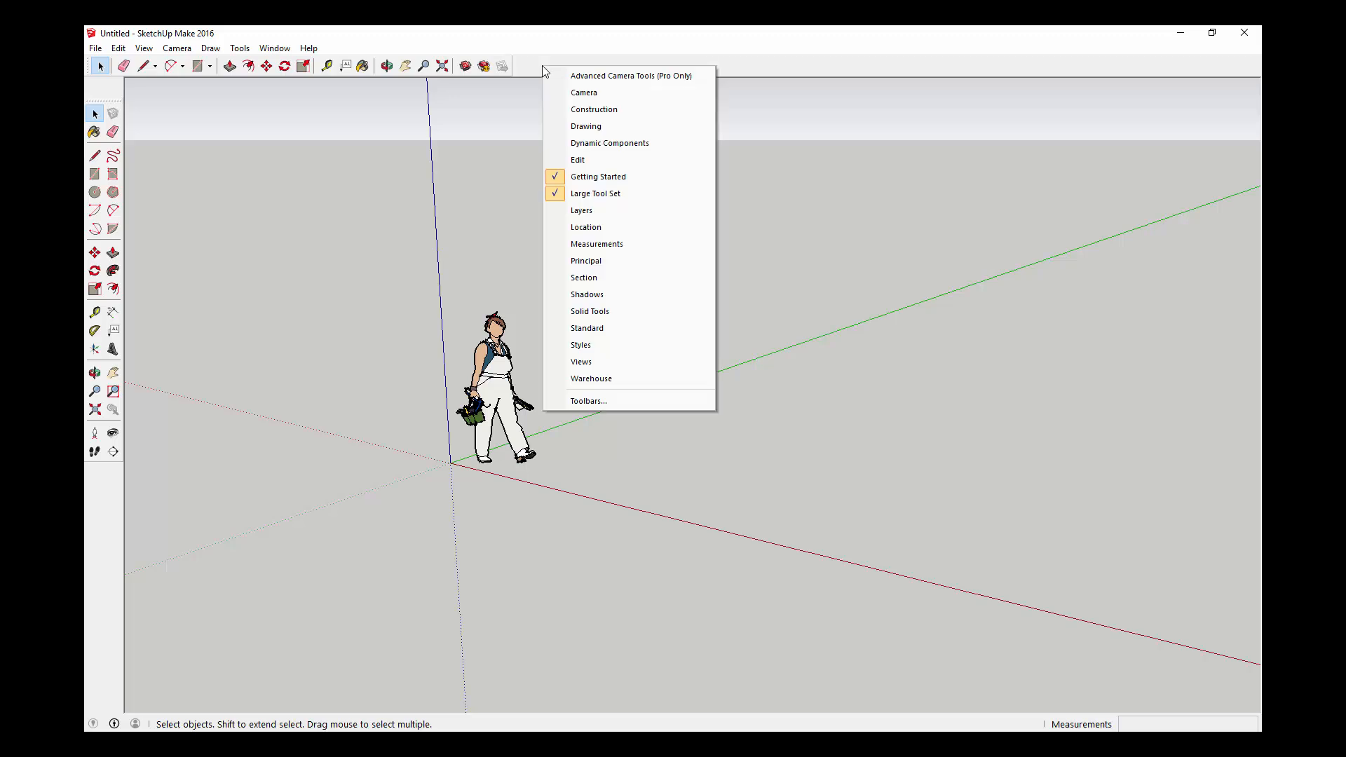
{"action": "left_click", "coordinate": [274, 48]}
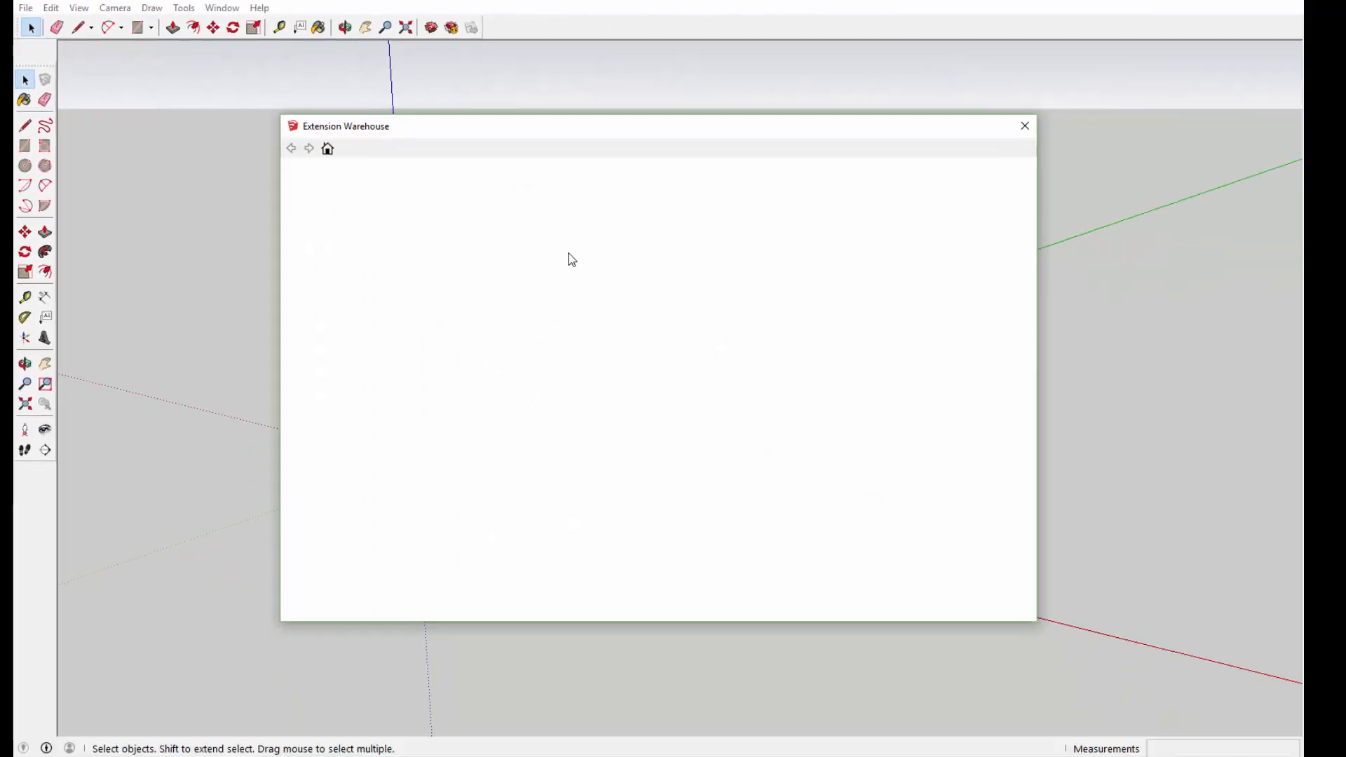
{"action": "mouse_move", "coordinate": [414, 229]}
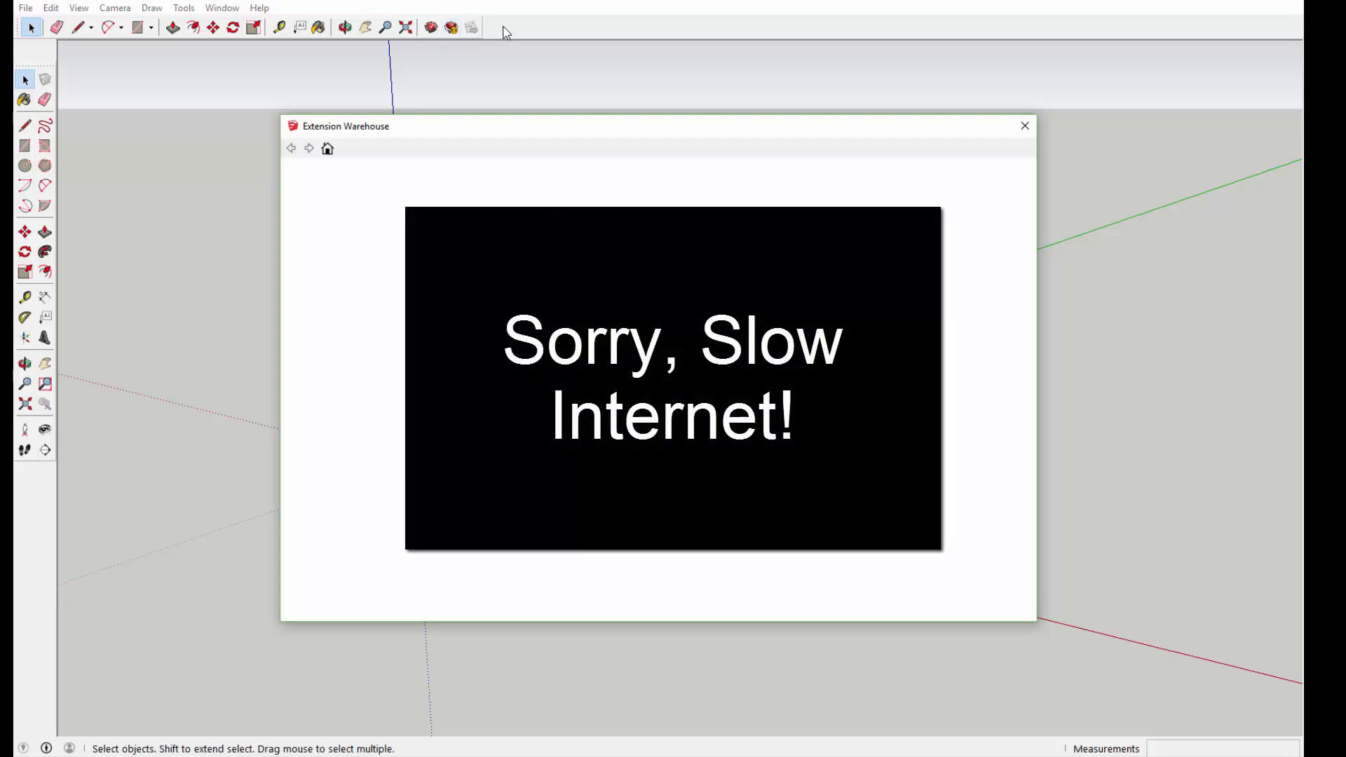
{"action": "left_click", "coordinate": [1024, 126]}
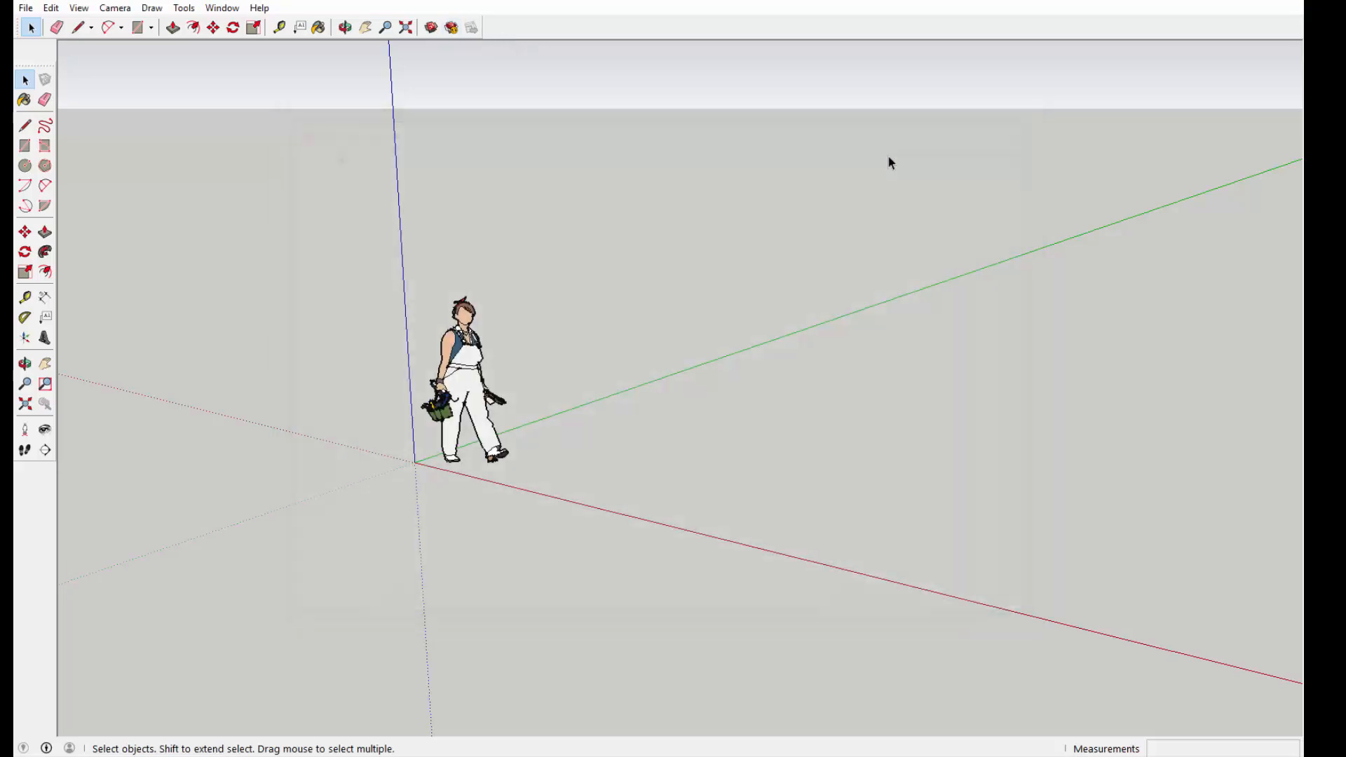
{"action": "mouse_move", "coordinate": [554, 273]}
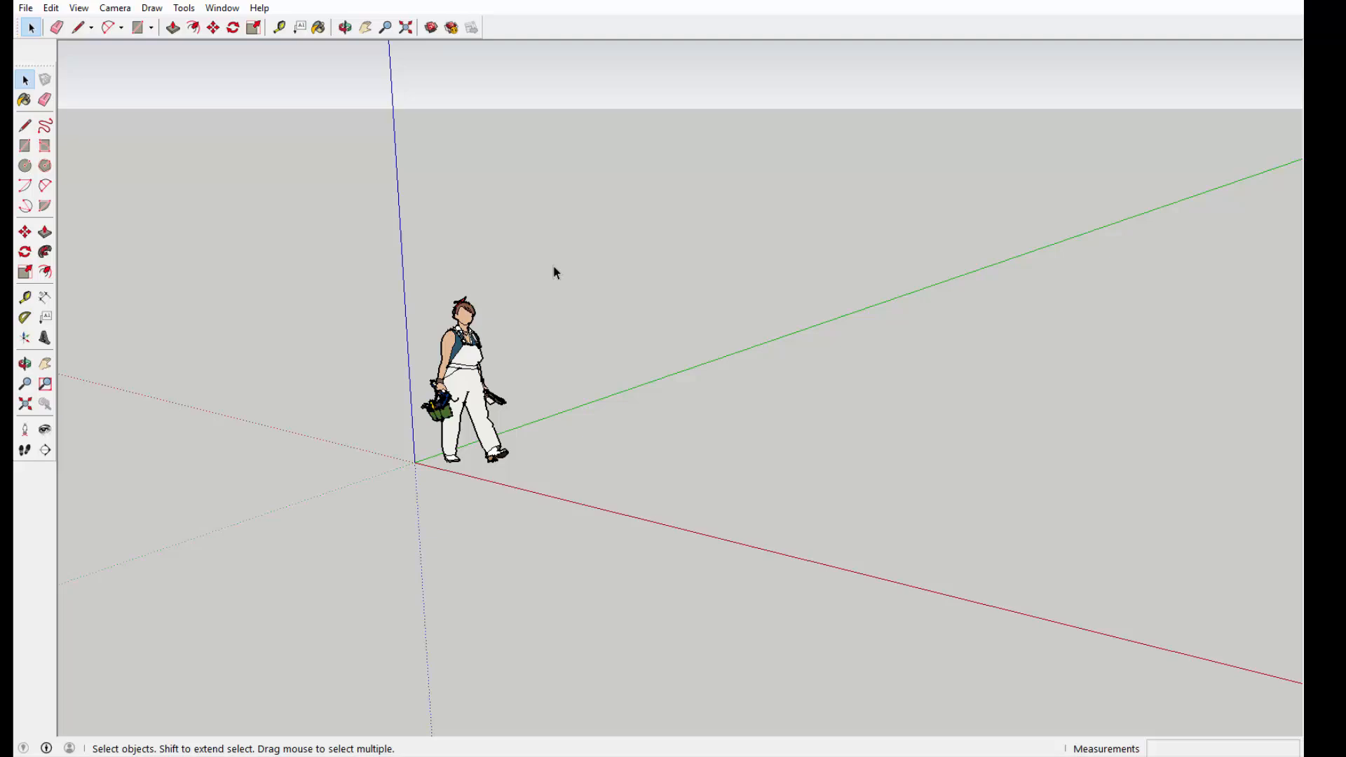
{"action": "mouse_move", "coordinate": [43, 77]}
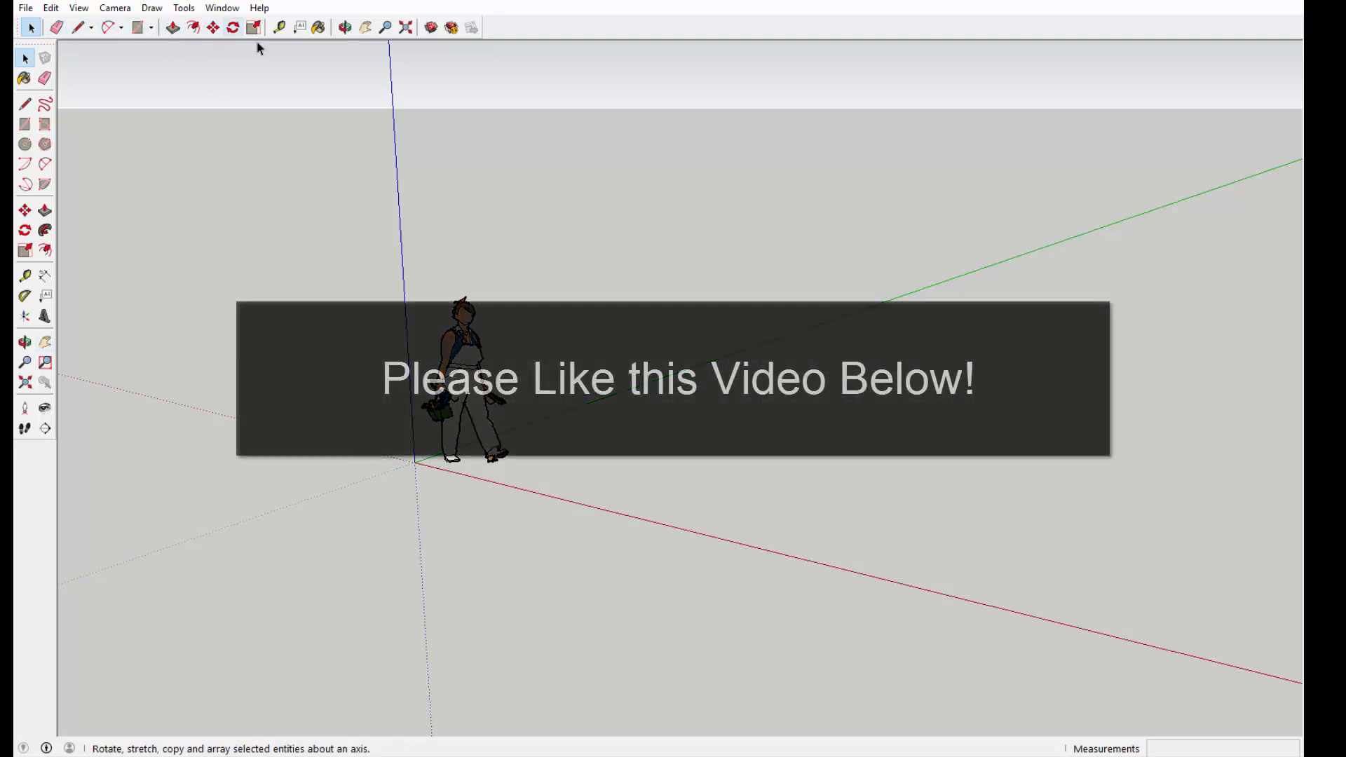
Drag the Large Tool Set handle to dock it at the top-left edge.
{"action": "left_click", "coordinate": [25, 57]}
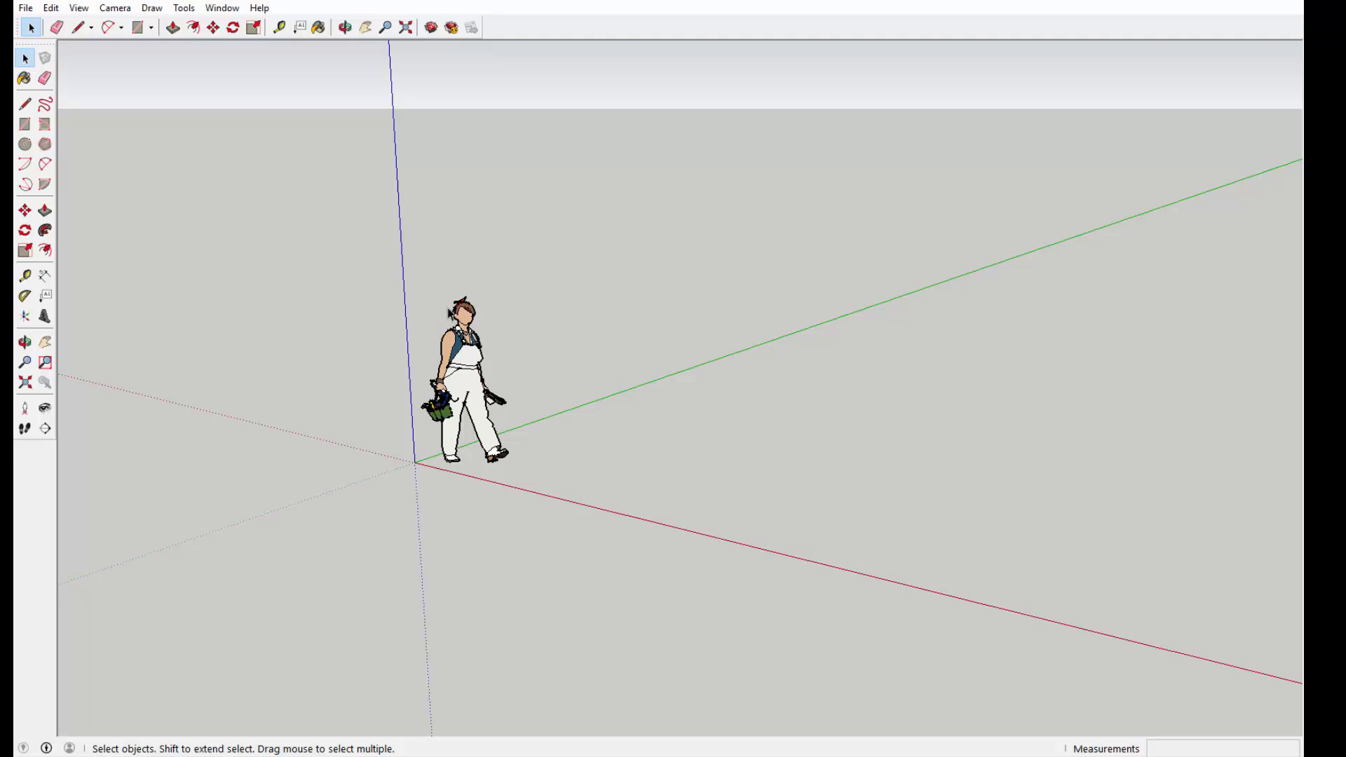
{"action": "mouse_move", "coordinate": [370, 296]}
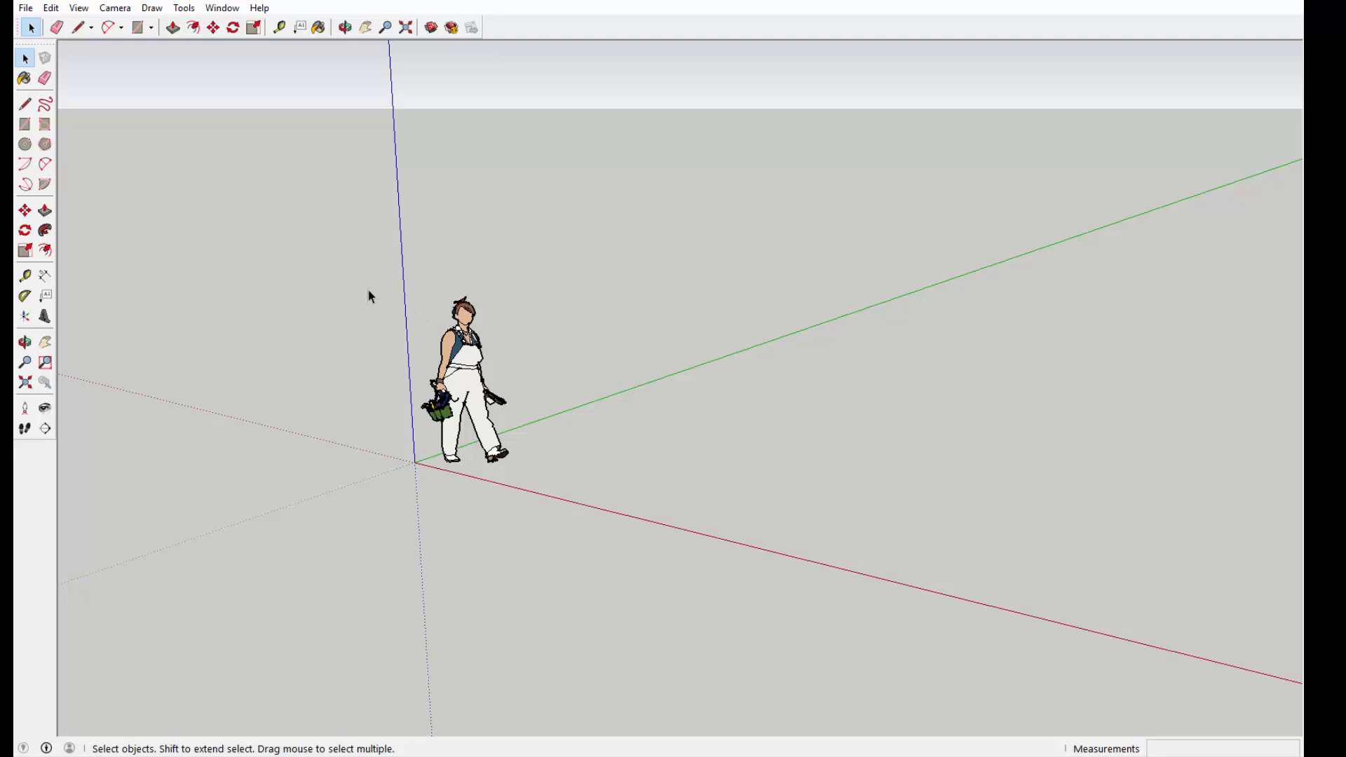